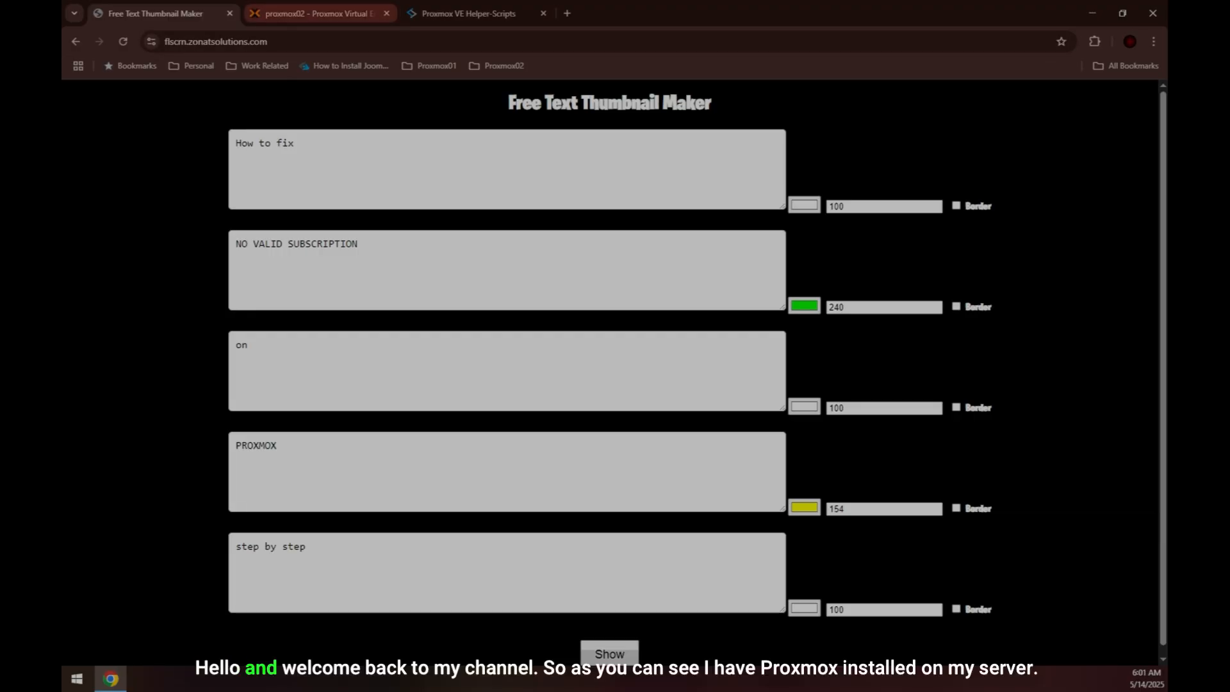
# Log in to the proxmox02 web interface as root using Chrome's saved credentials
pyautogui.click(313, 14)
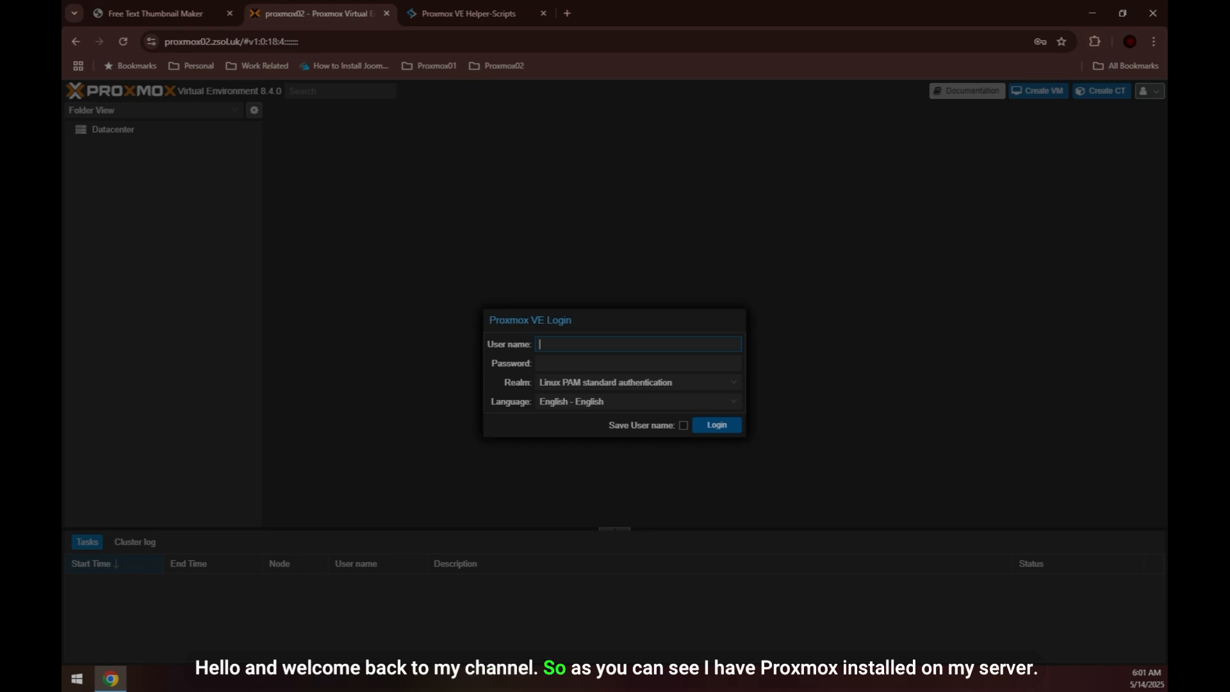
pyautogui.write('r')
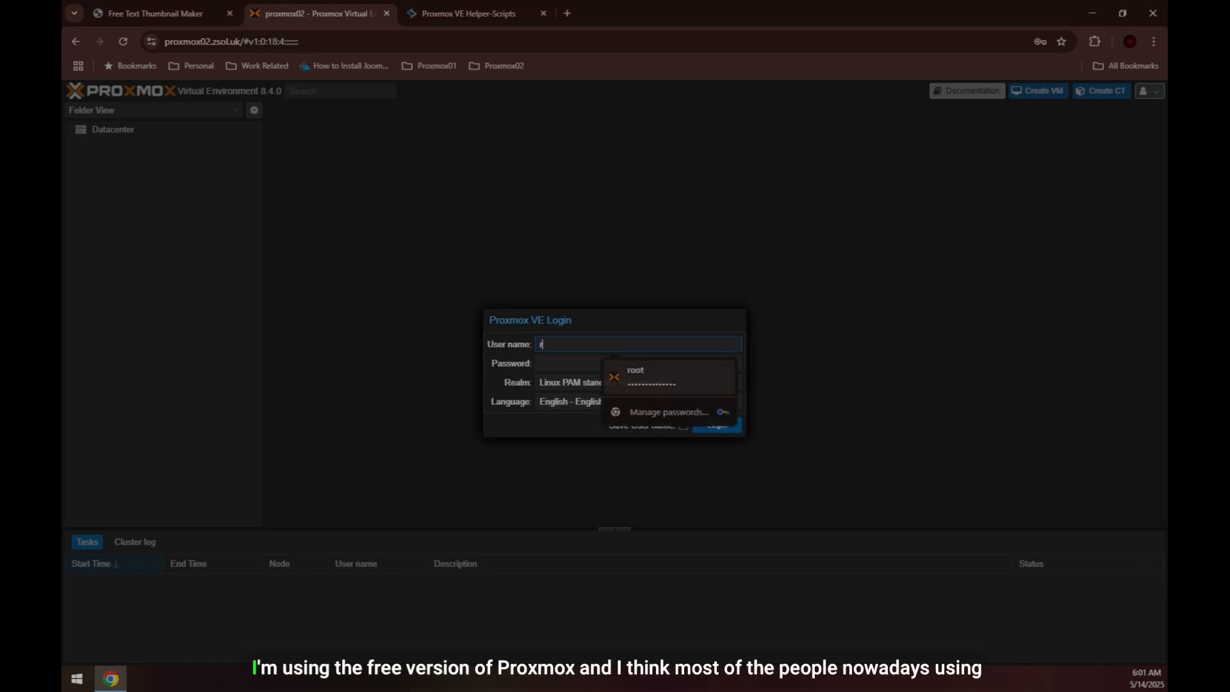
pyautogui.click(636, 375)
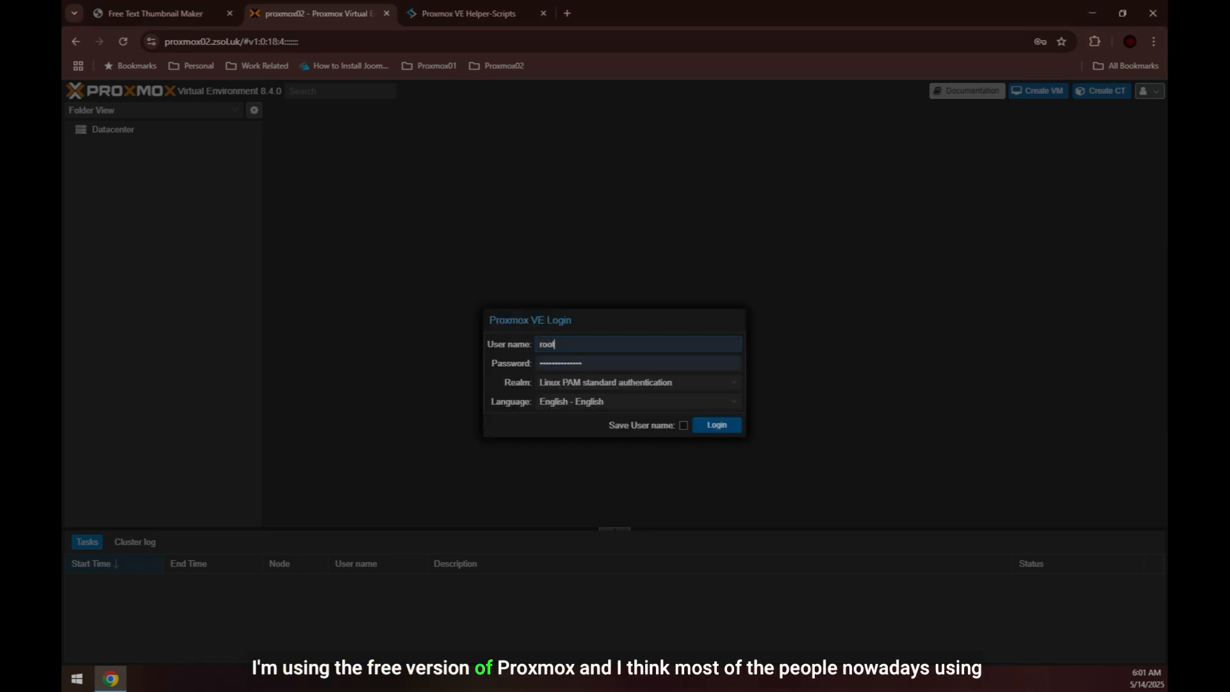
pyautogui.click(715, 424)
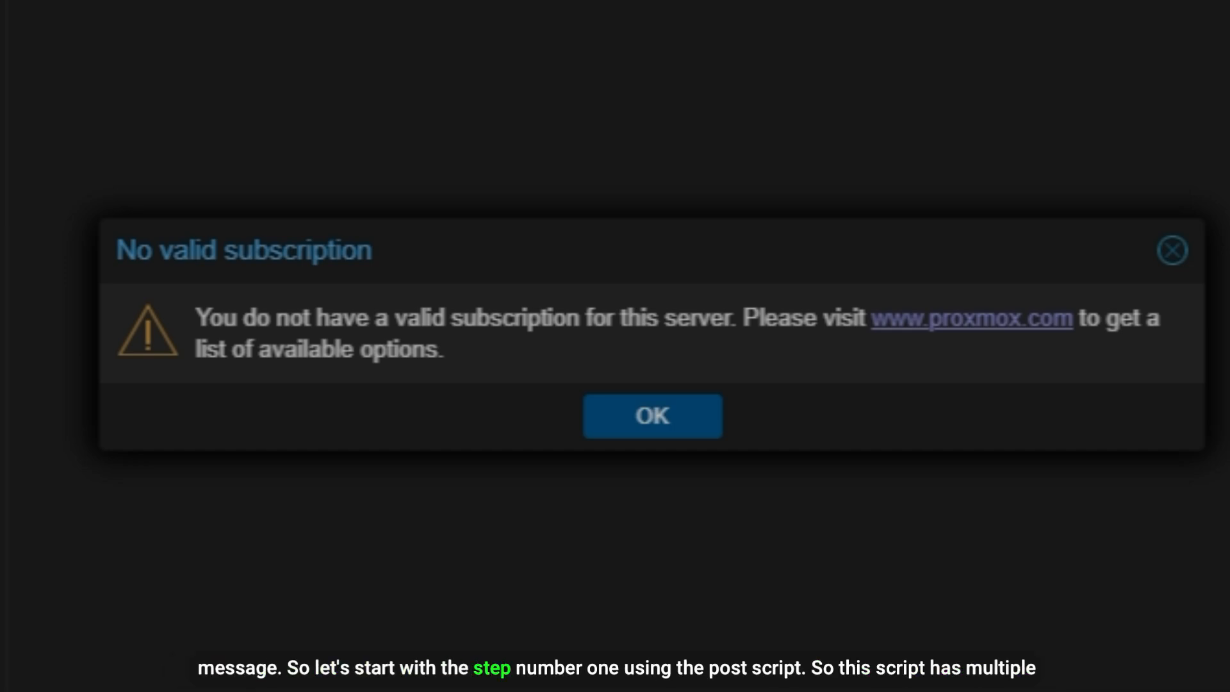
pyautogui.click(652, 416)
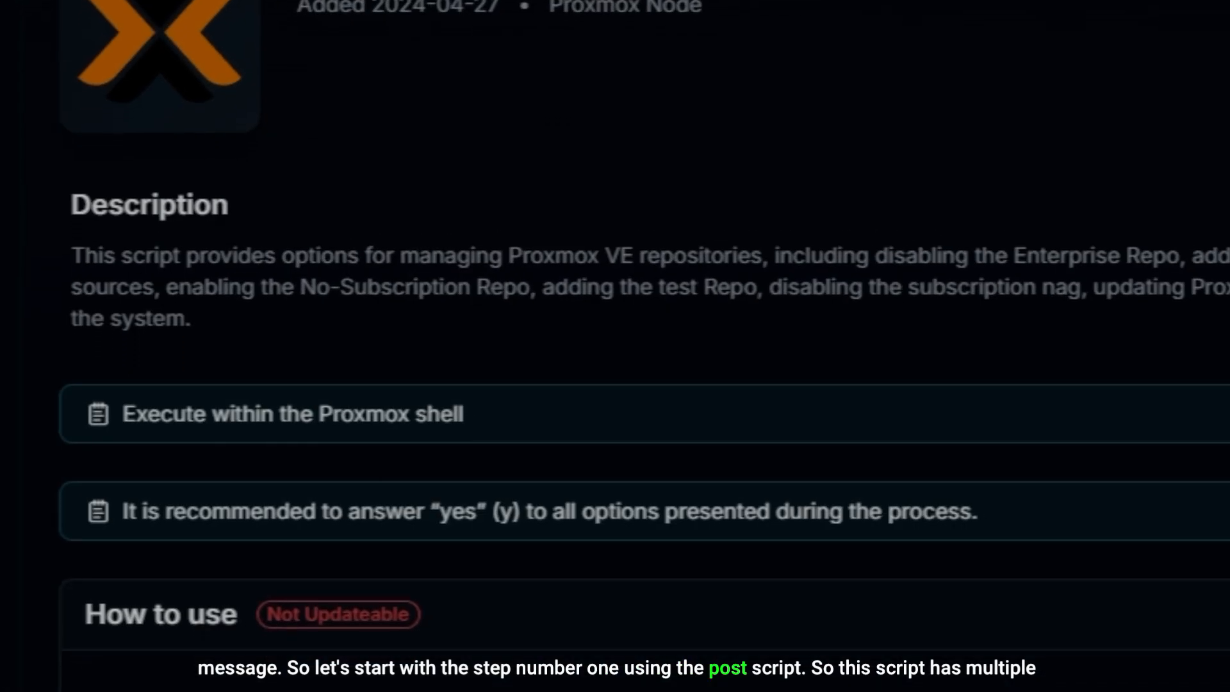
pyautogui.scroll(-3)
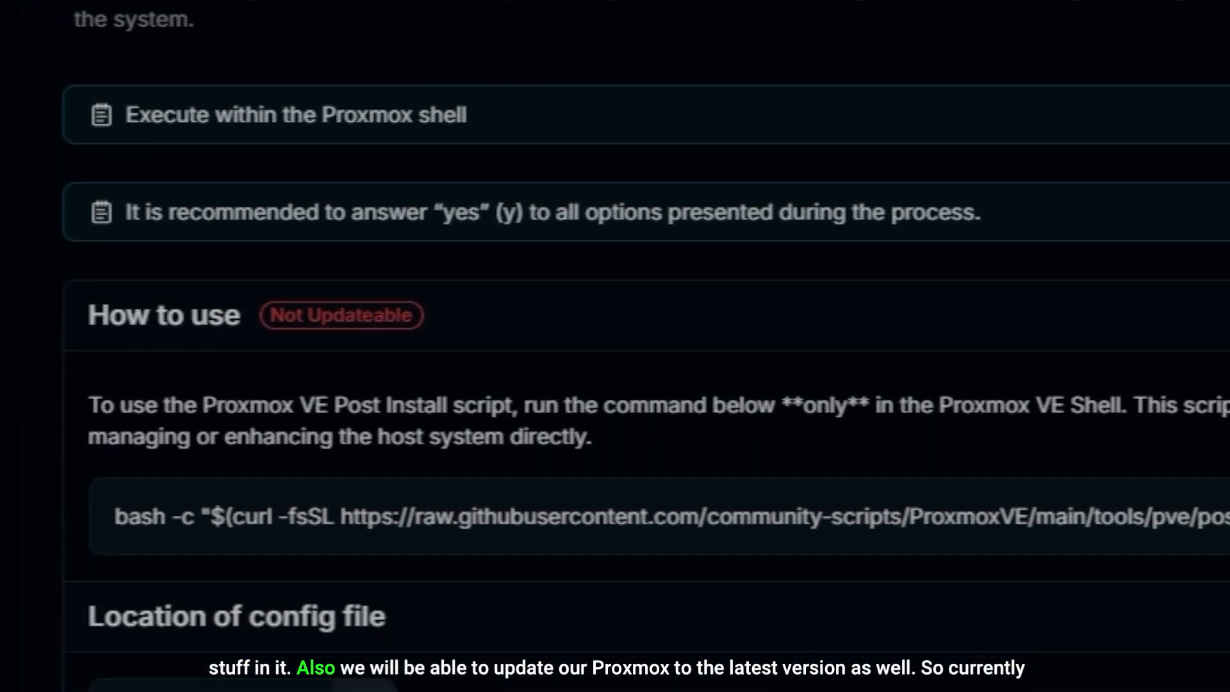
pyautogui.scroll(-3)
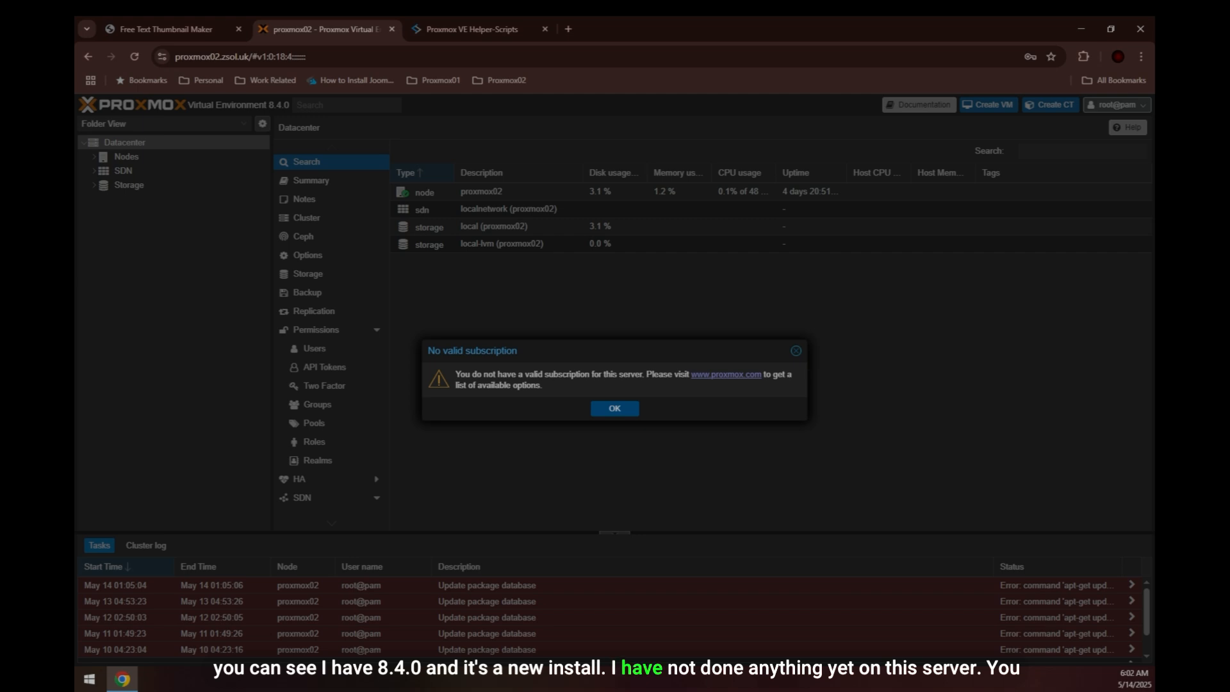
pyautogui.click(614, 408)
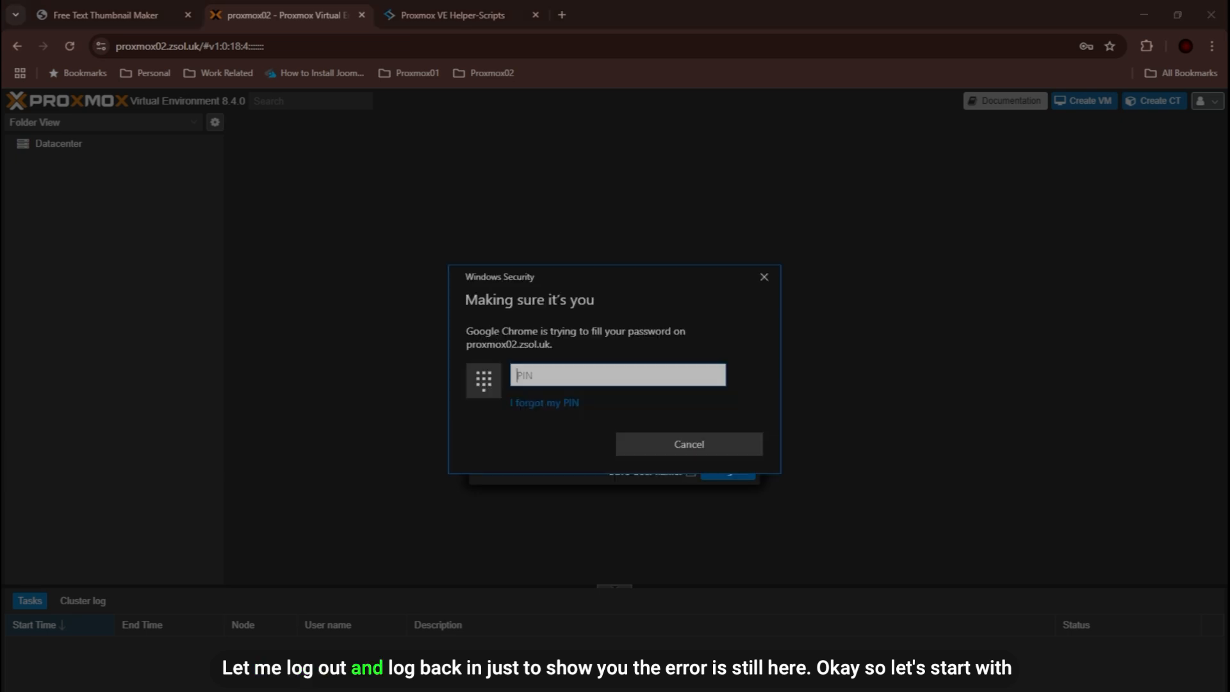
pyautogui.click(688, 444)
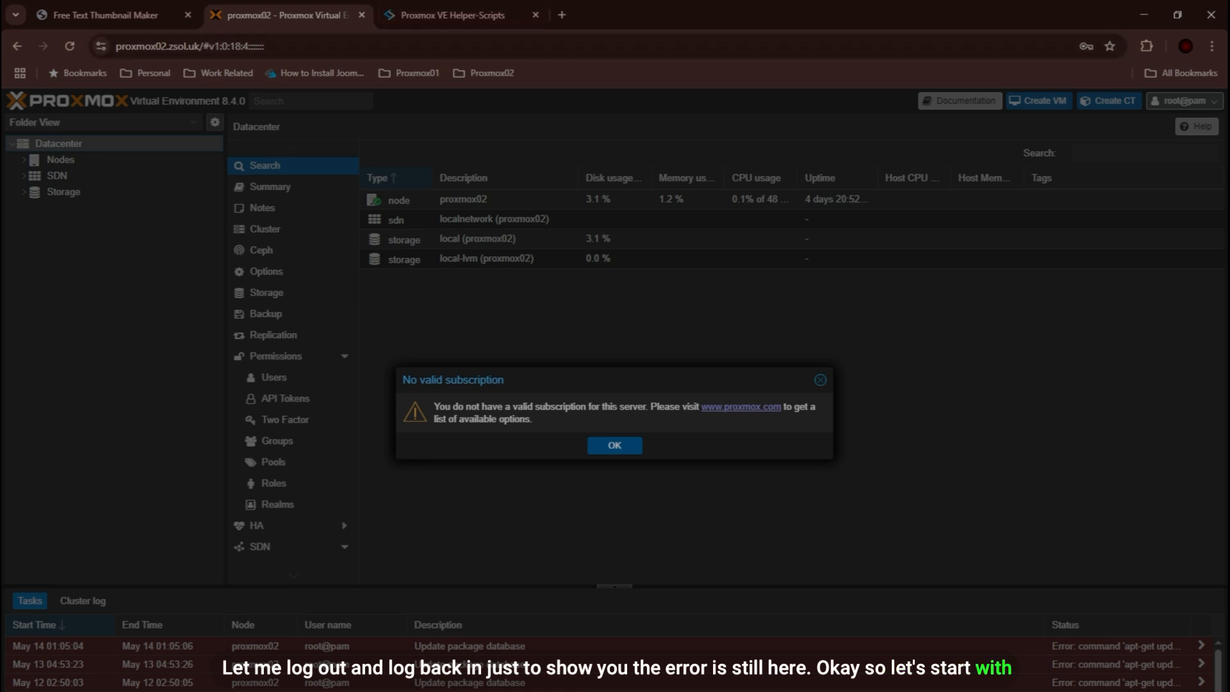
# Dismiss the nag, open the proxmox02 node shell, and run apt update
pyautogui.click(614, 444)
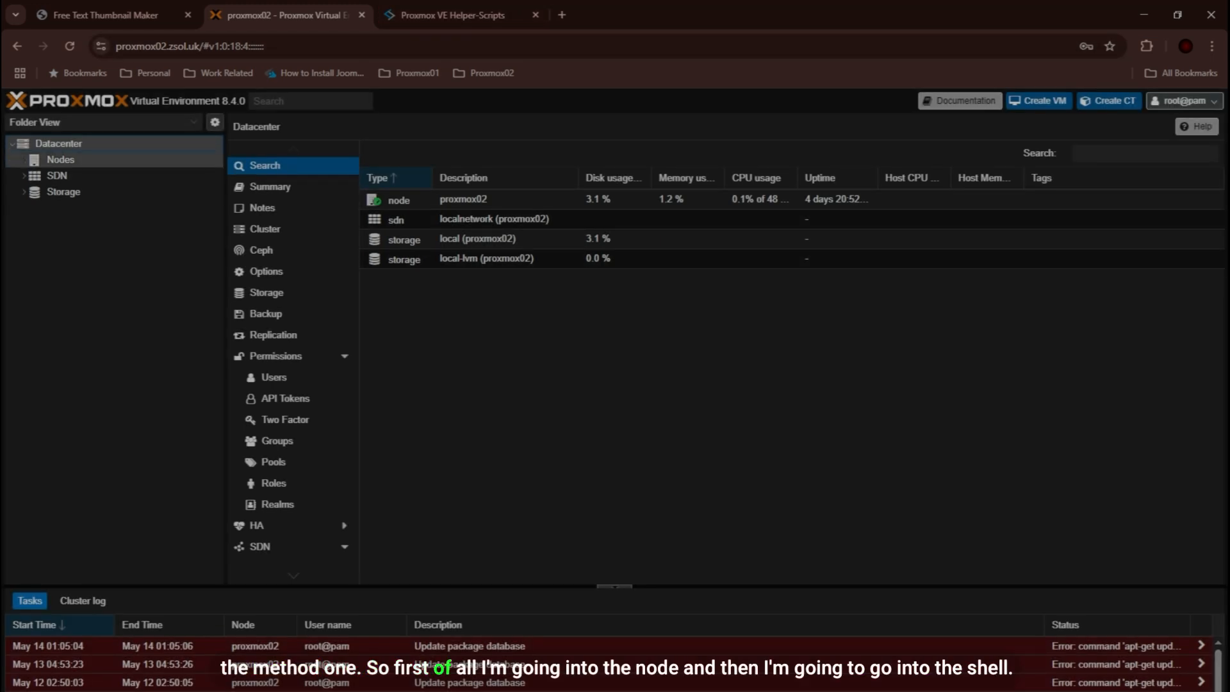
pyautogui.click(60, 159)
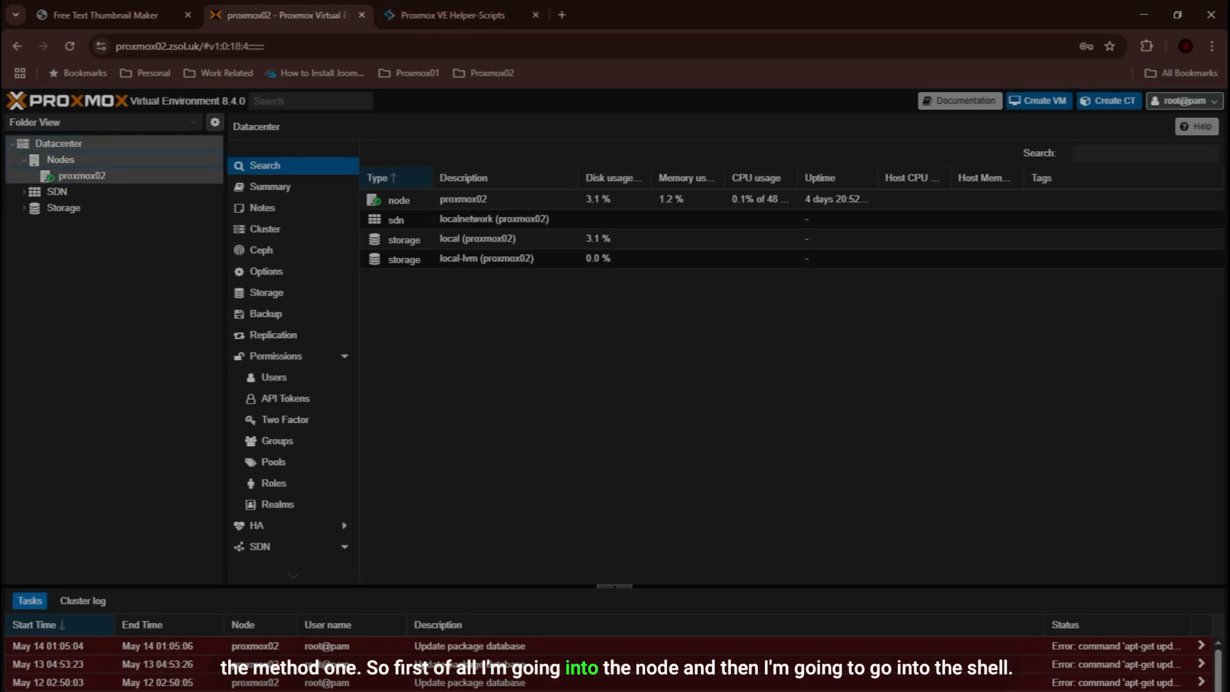
pyautogui.click(81, 175)
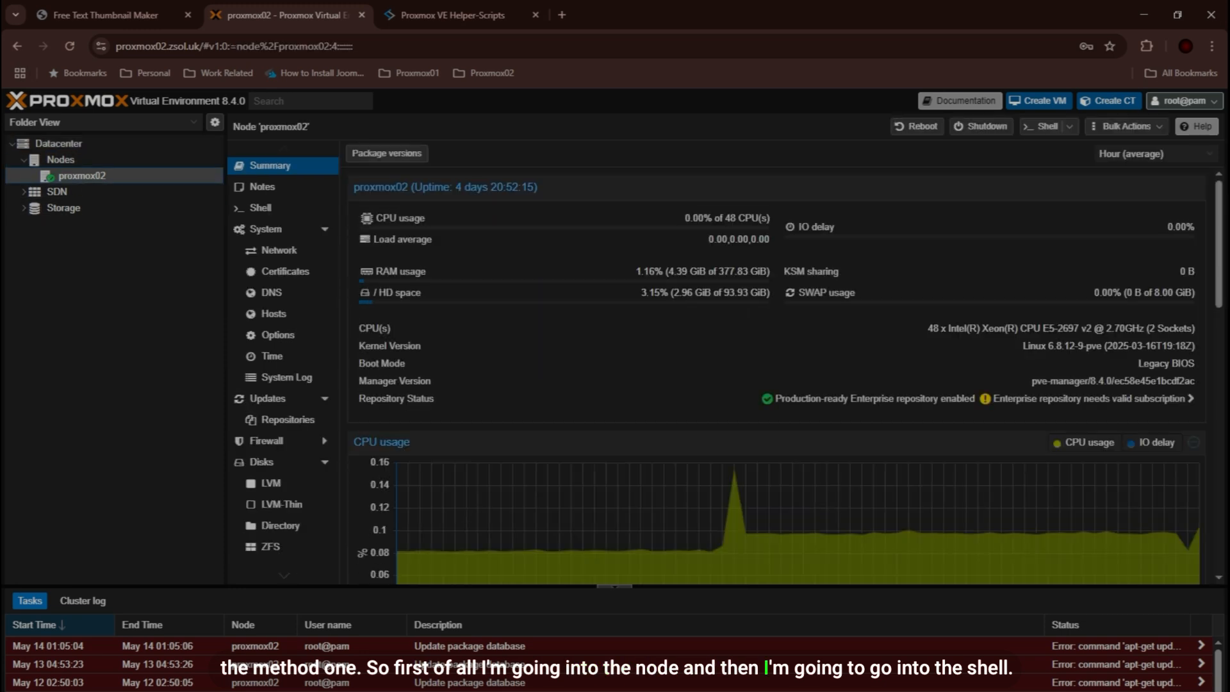
pyautogui.moveTo(81, 175)
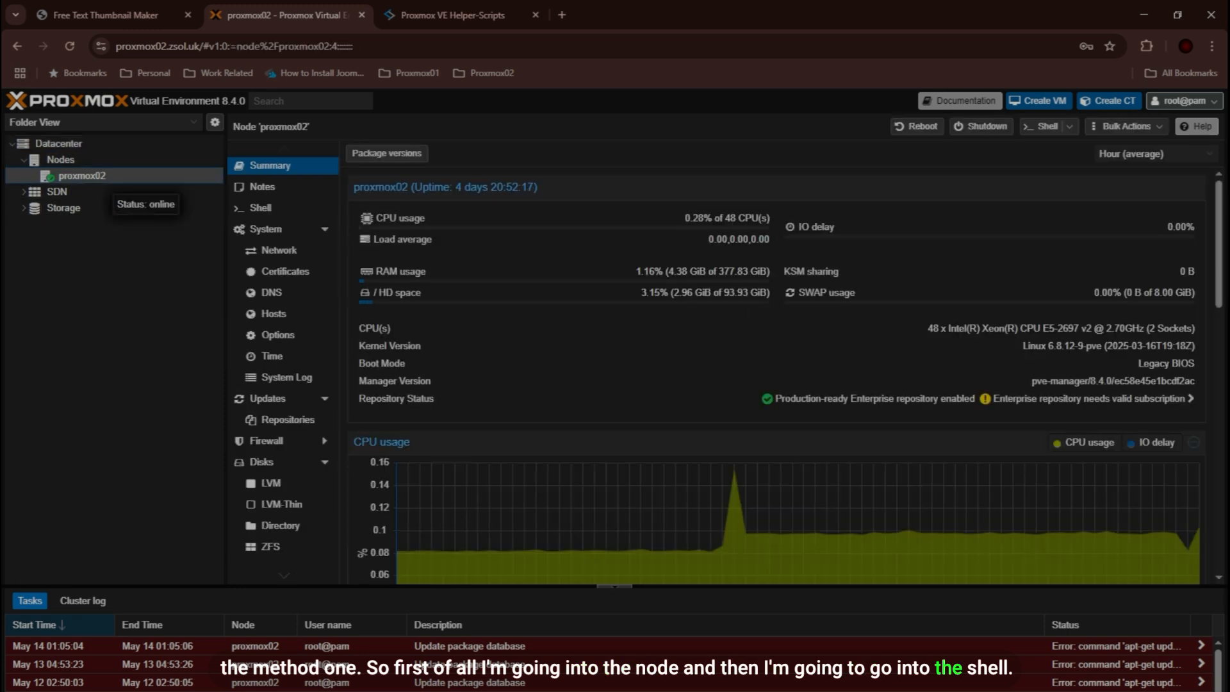
pyautogui.write('apt update')
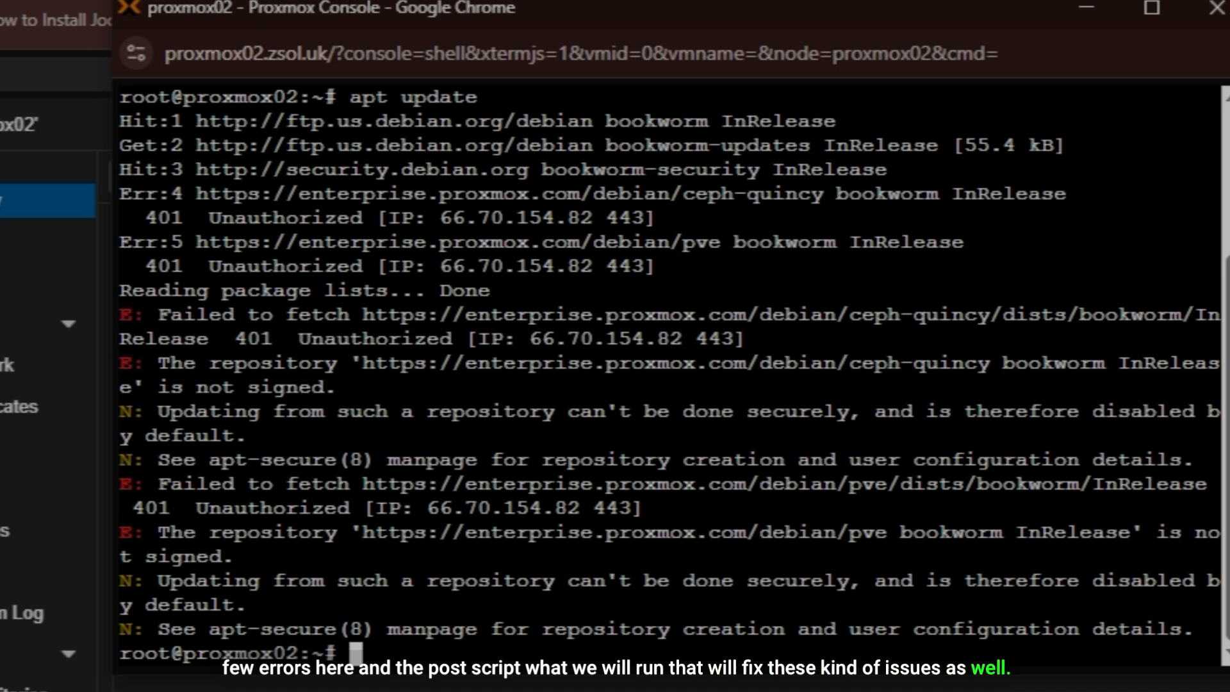
pyautogui.write('apt')
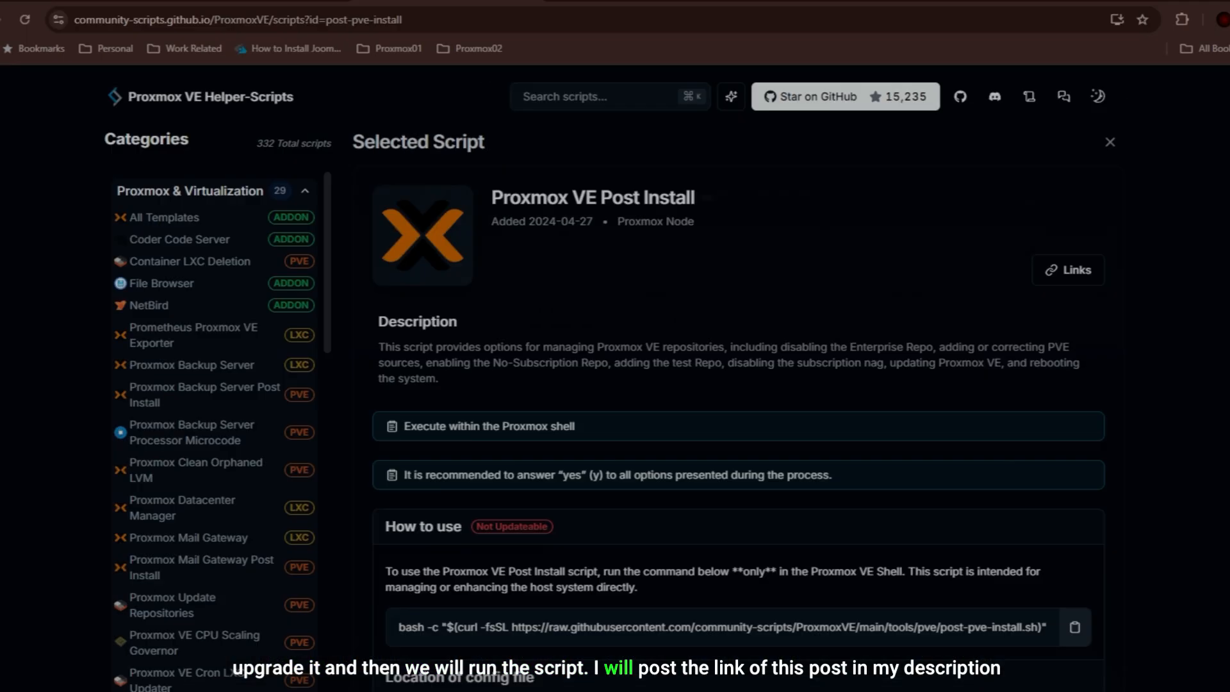
# Copy the Post Install script's bash command from the How to use section
pyautogui.scroll(-3)
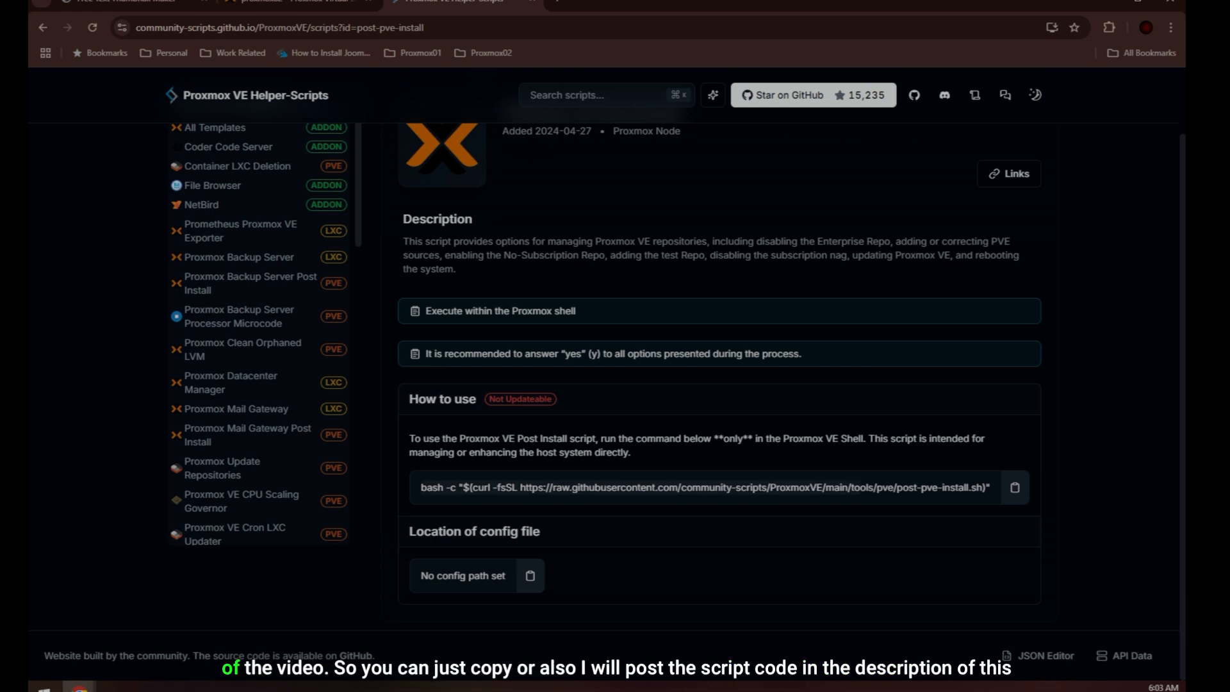
pyautogui.click(1014, 486)
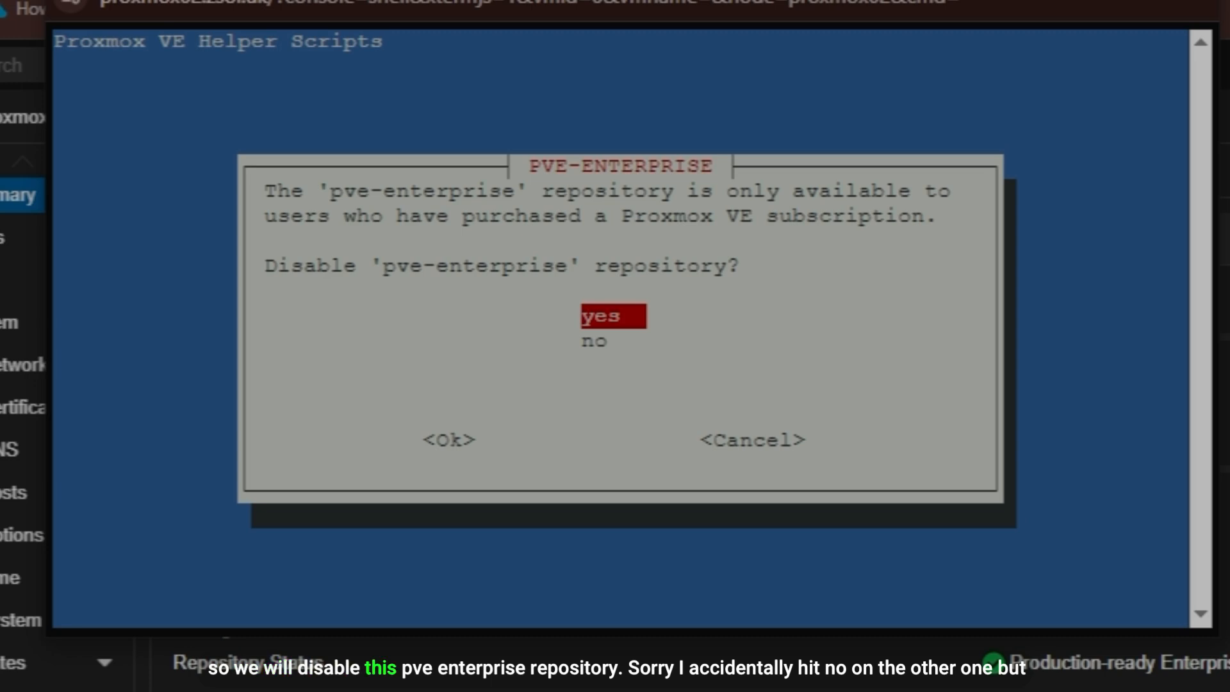
# Answer yes to disabling pve-enterprise and Ok to the following repository prompts
pyautogui.click(447, 439)
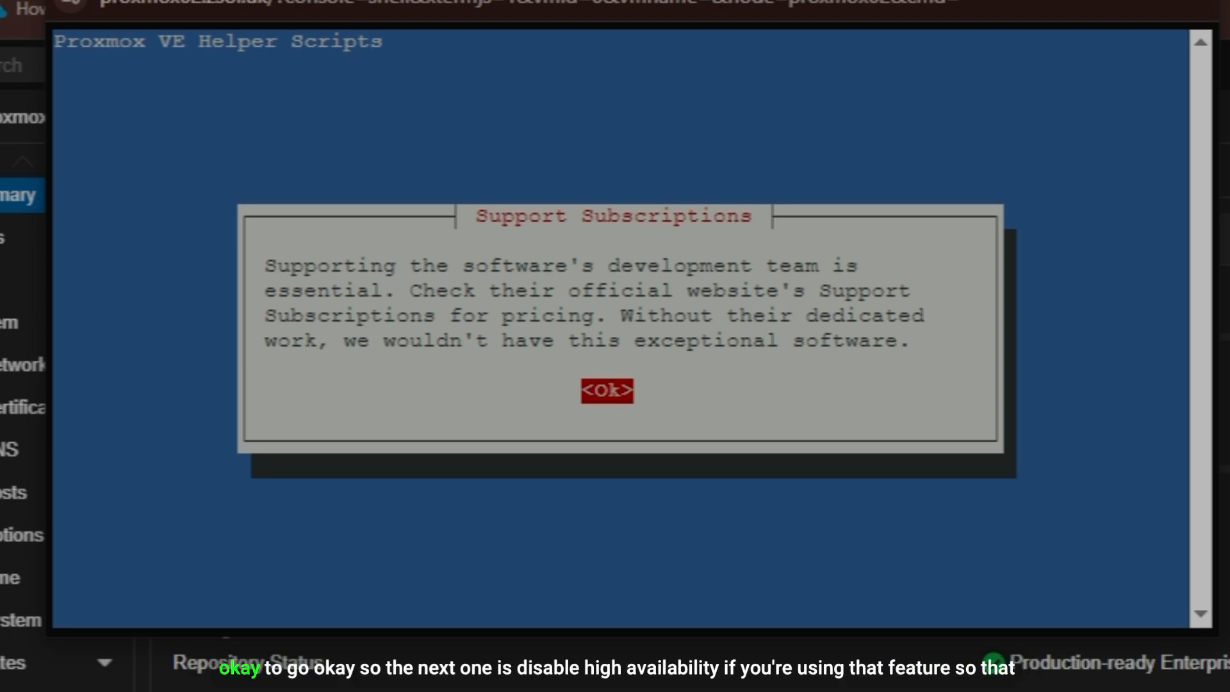
# Acknowledge Support Subscriptions and answer the high availability and Corosync disable prompts
pyautogui.click(605, 390)
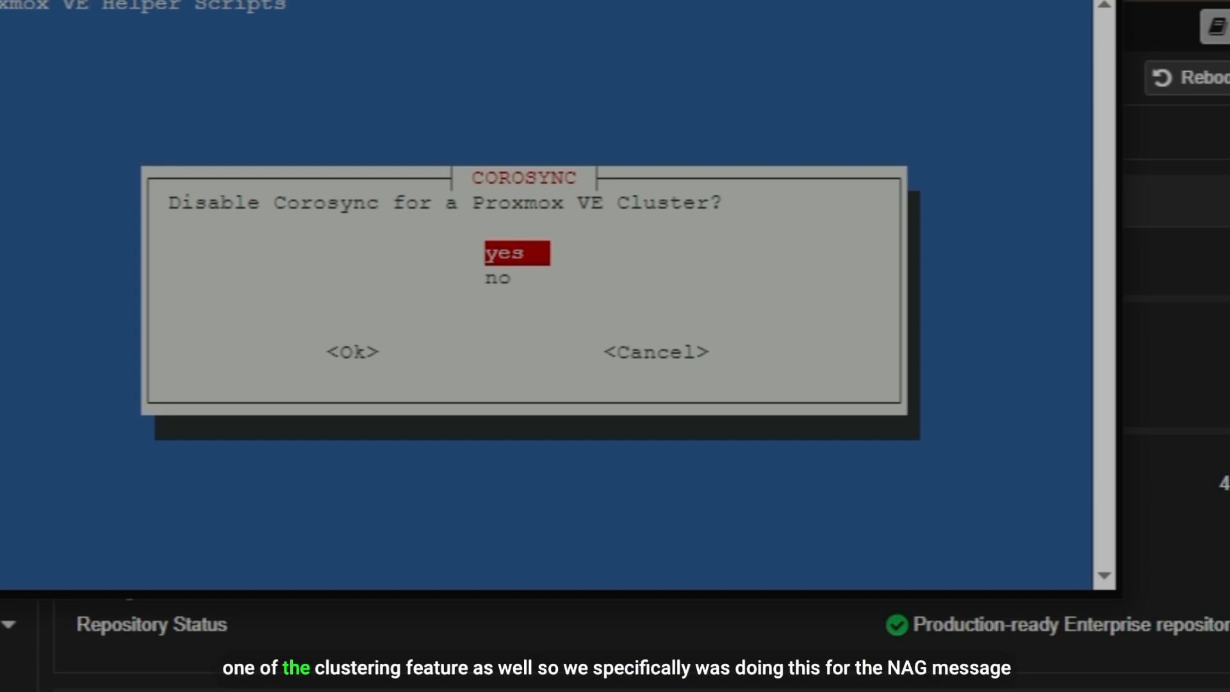
pyautogui.press('Down')
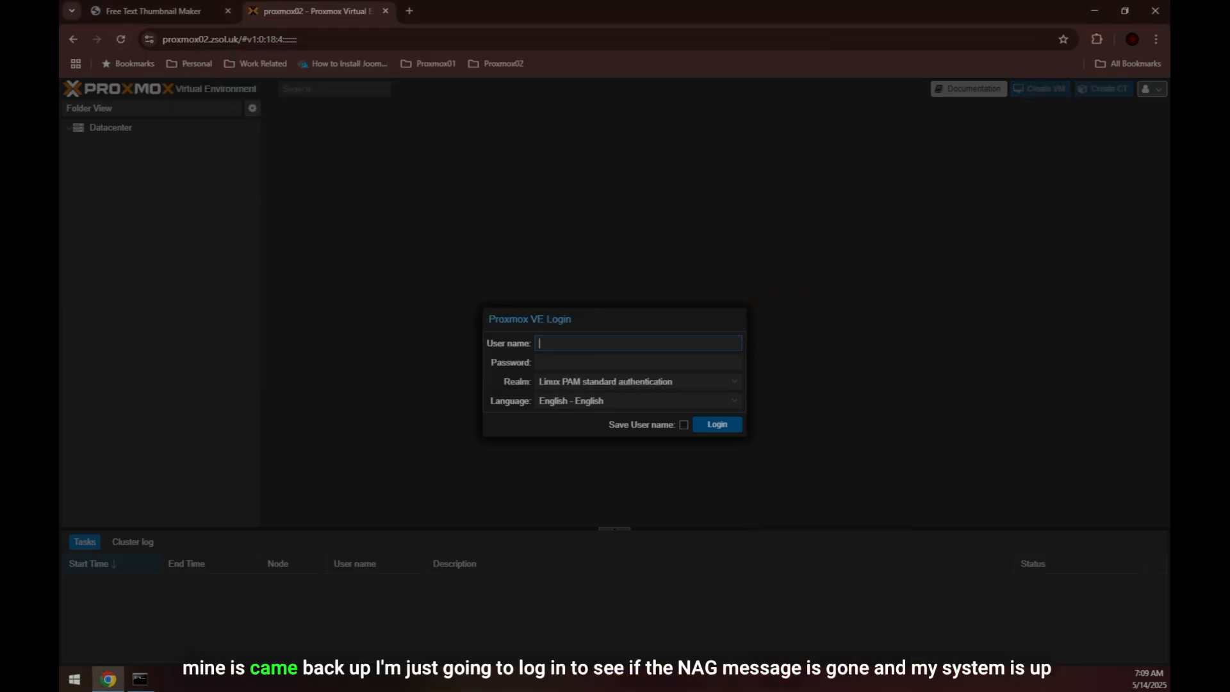
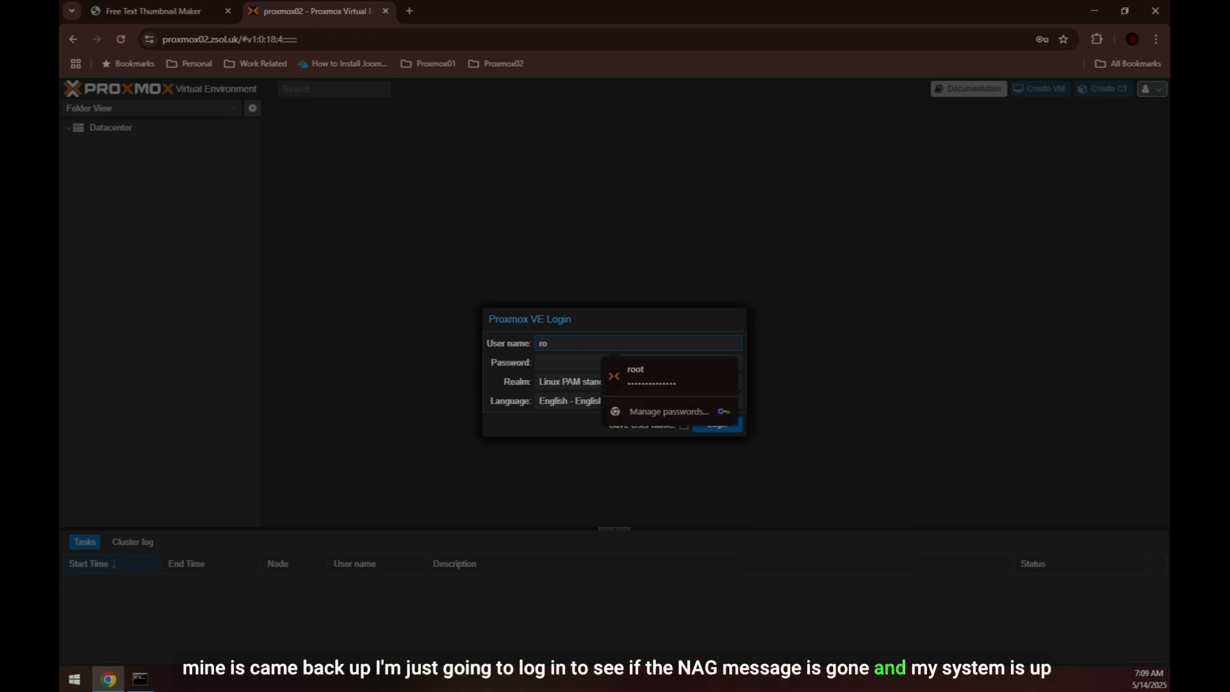
# Log back into proxmox02 as root and dismiss the persisting subscription warning
pyautogui.click(635, 375)
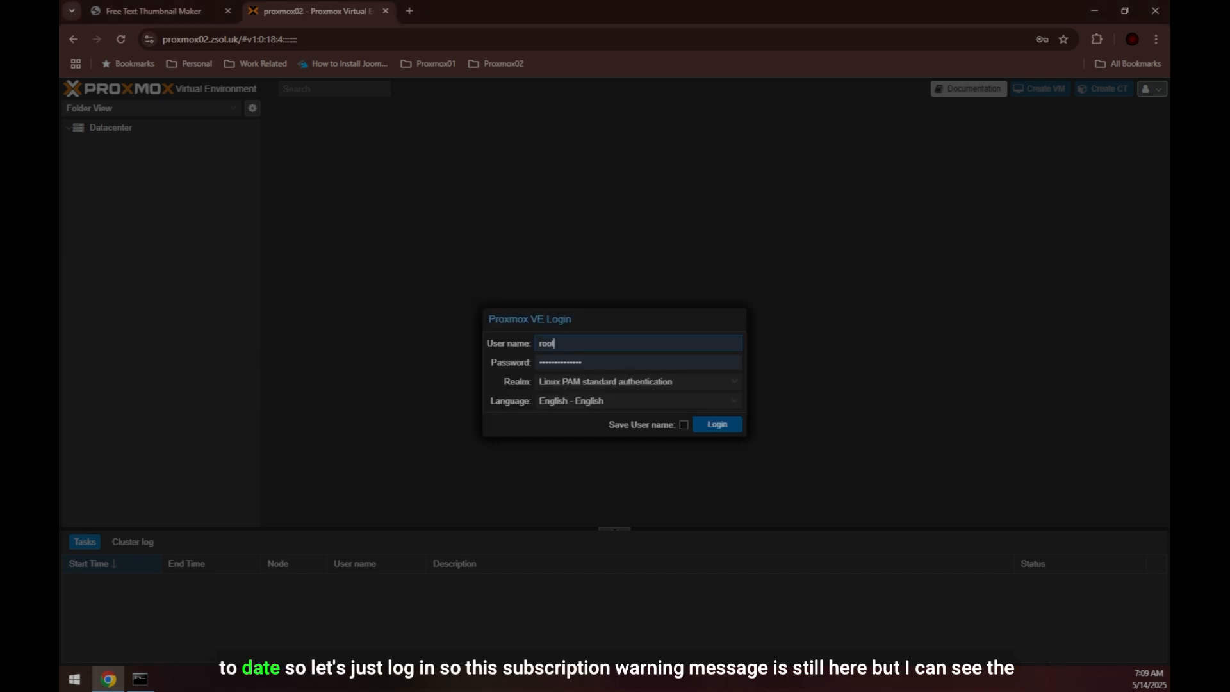
pyautogui.click(715, 424)
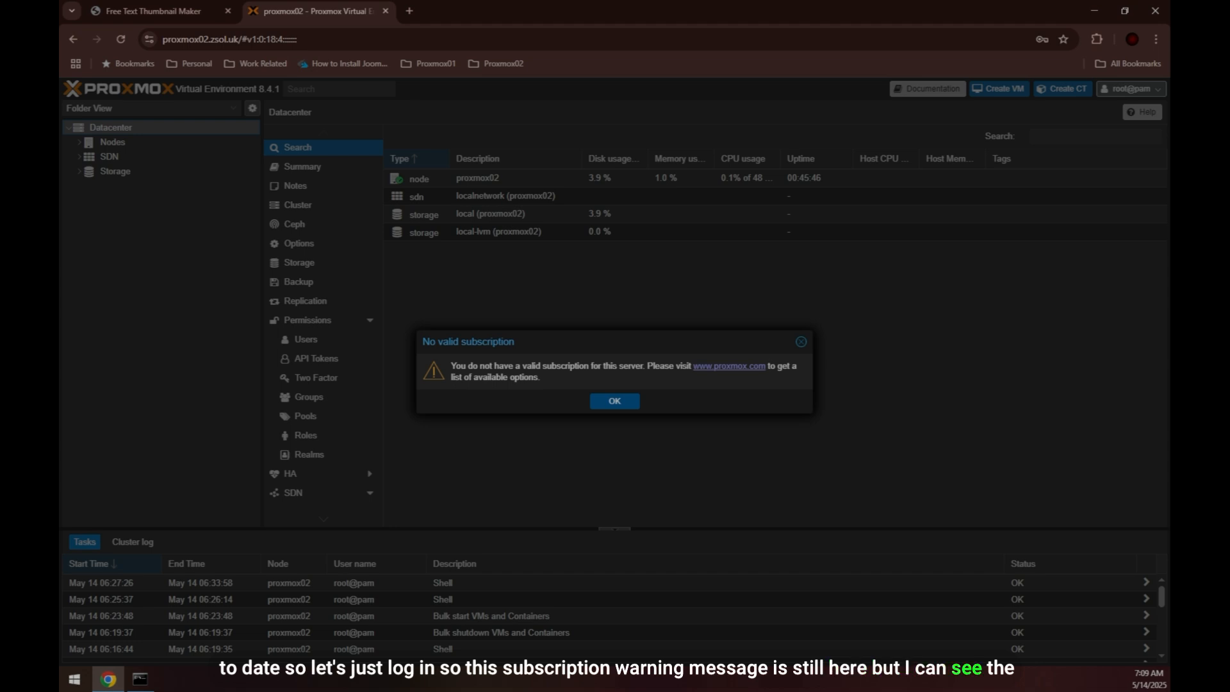
pyautogui.click(614, 401)
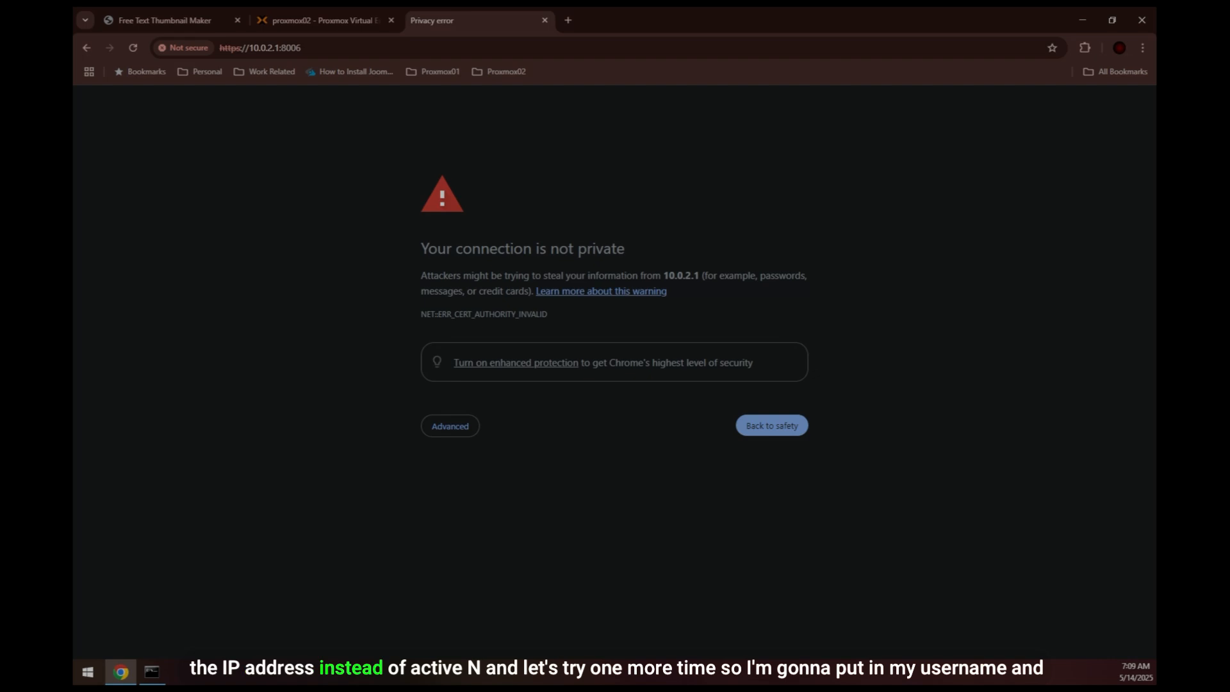
# Accept the untrusted certificate and proceed to 10.0.2.1
pyautogui.click(449, 425)
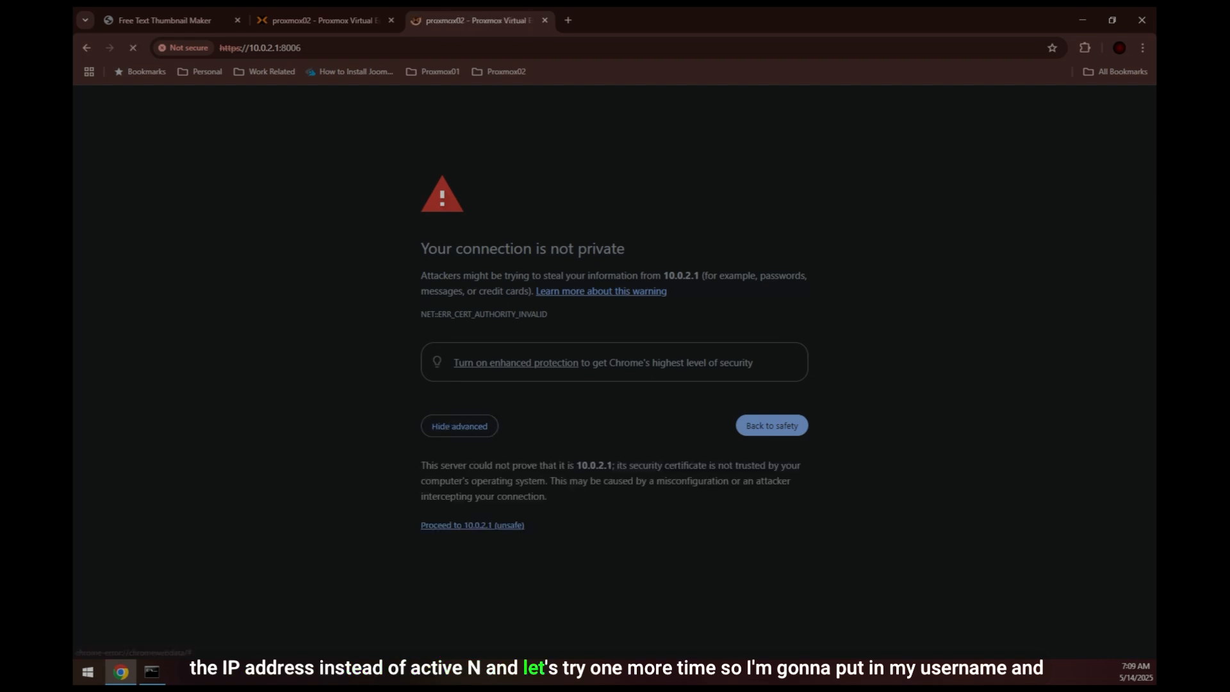
pyautogui.click(471, 524)
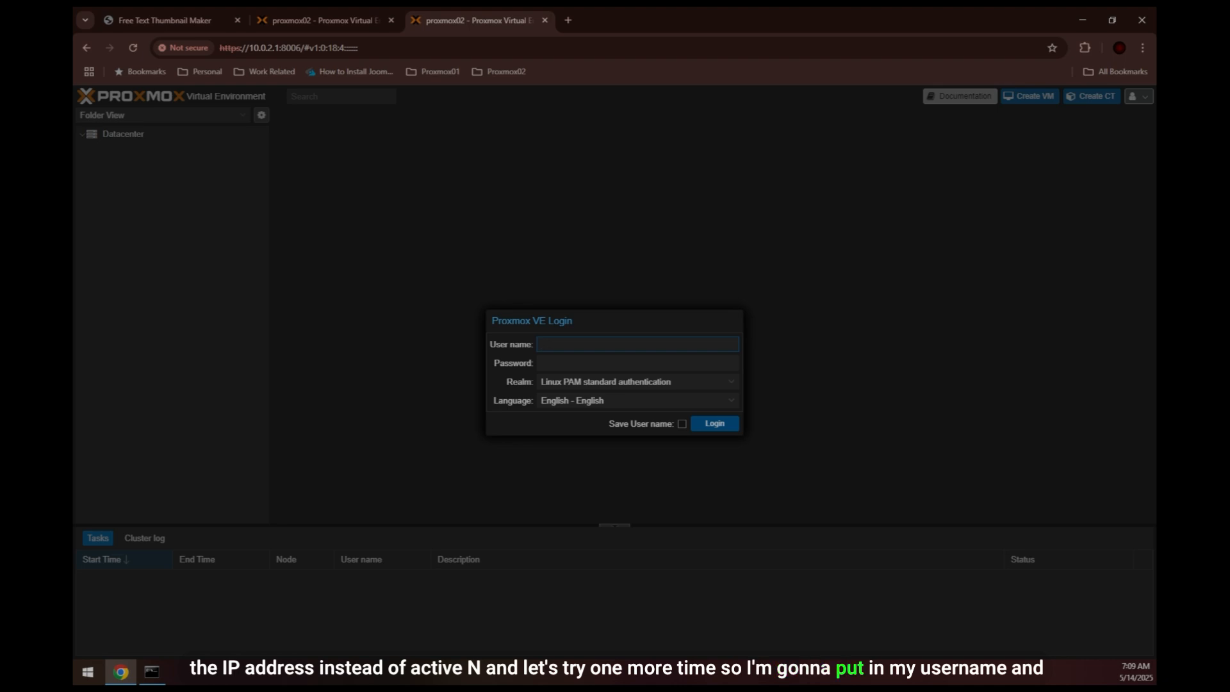
# Enter root as the user name and log in to 10.0.2.1
pyautogui.write('root')
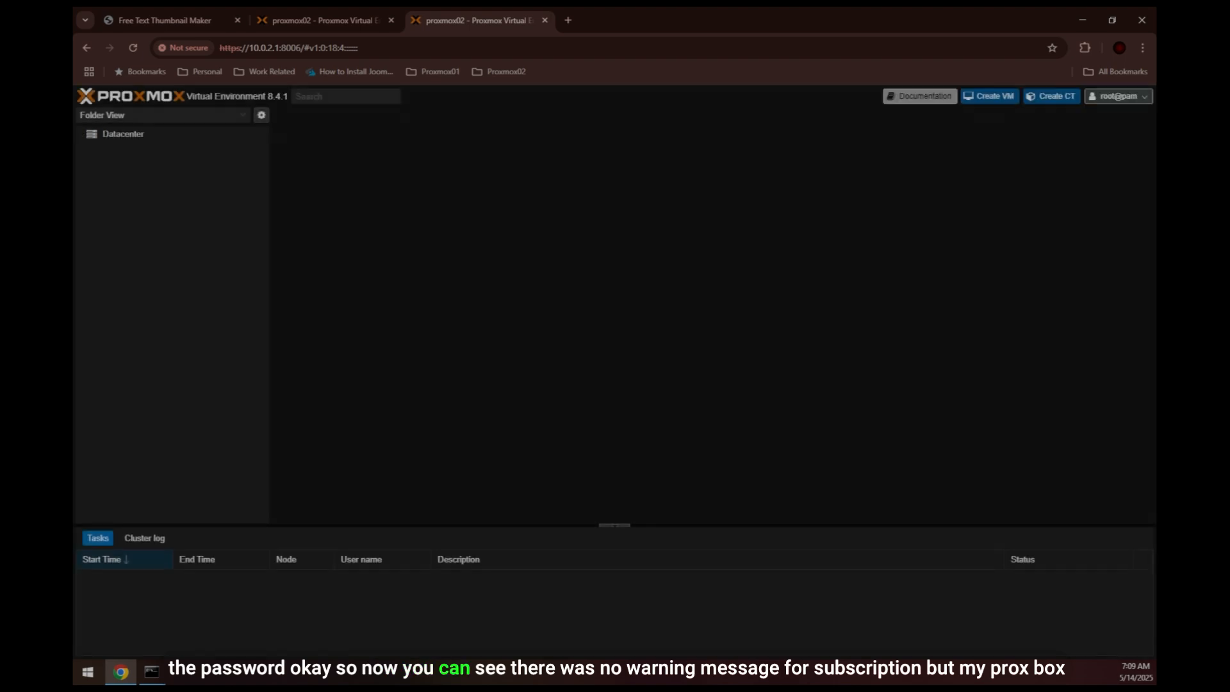
pyautogui.click(123, 133)
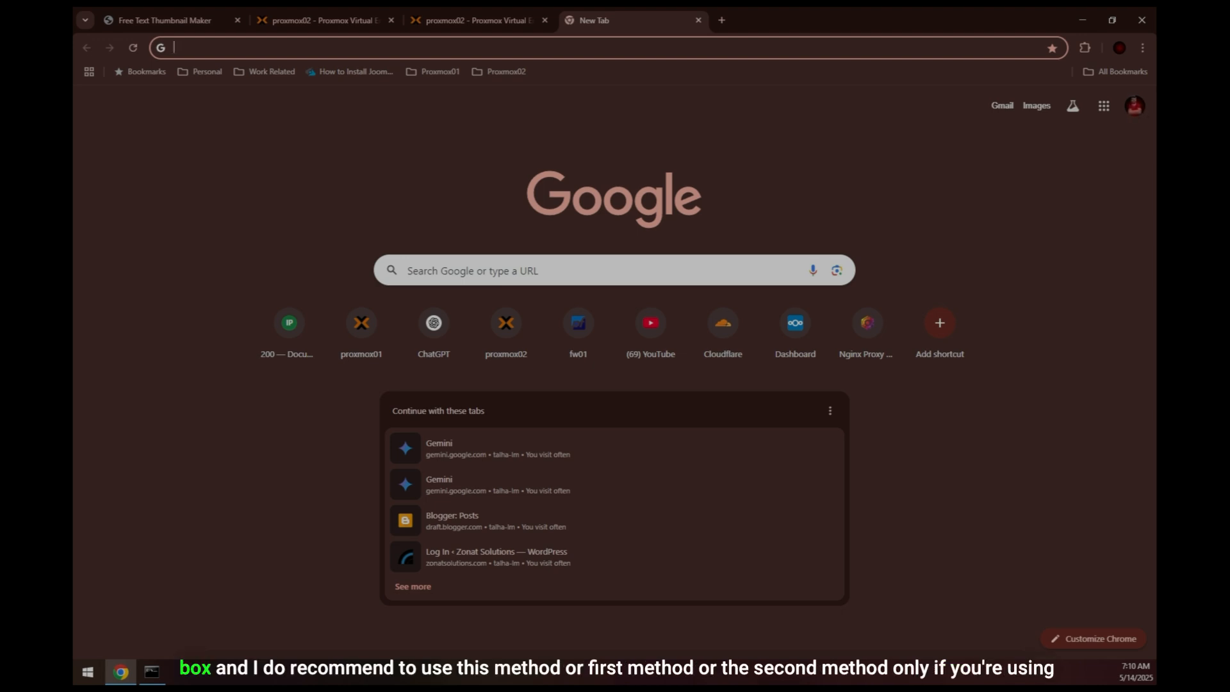
# Copy the 10.0.2.1 session's address to reuse it for 10.0.3.1:8006
pyautogui.click(478, 20)
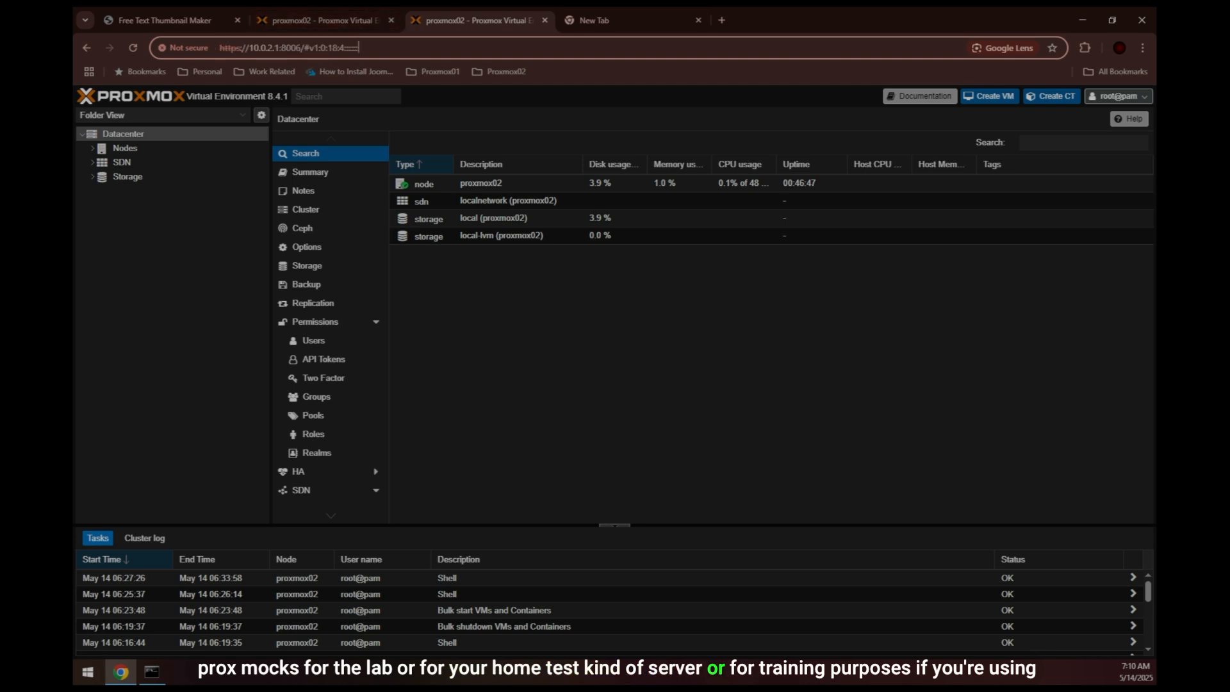
pyautogui.click(619, 20)
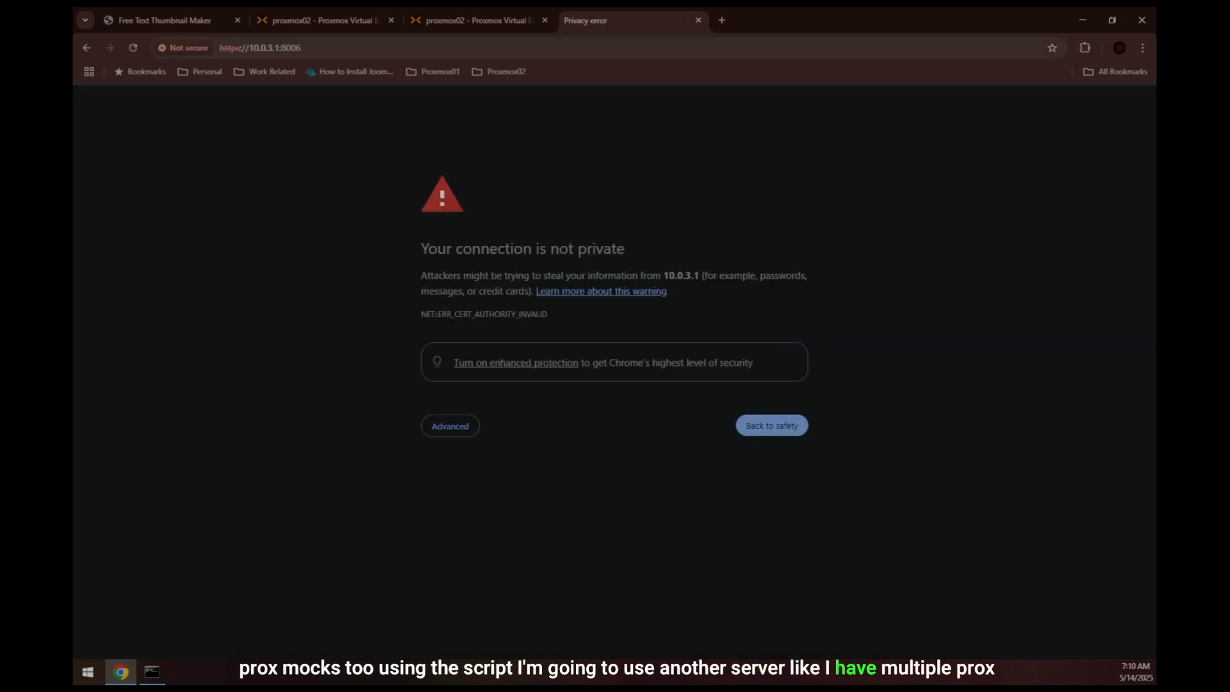
# Bypass the certificate warning, log in to proxmox03 as root, and dismiss the nag
pyautogui.click(449, 426)
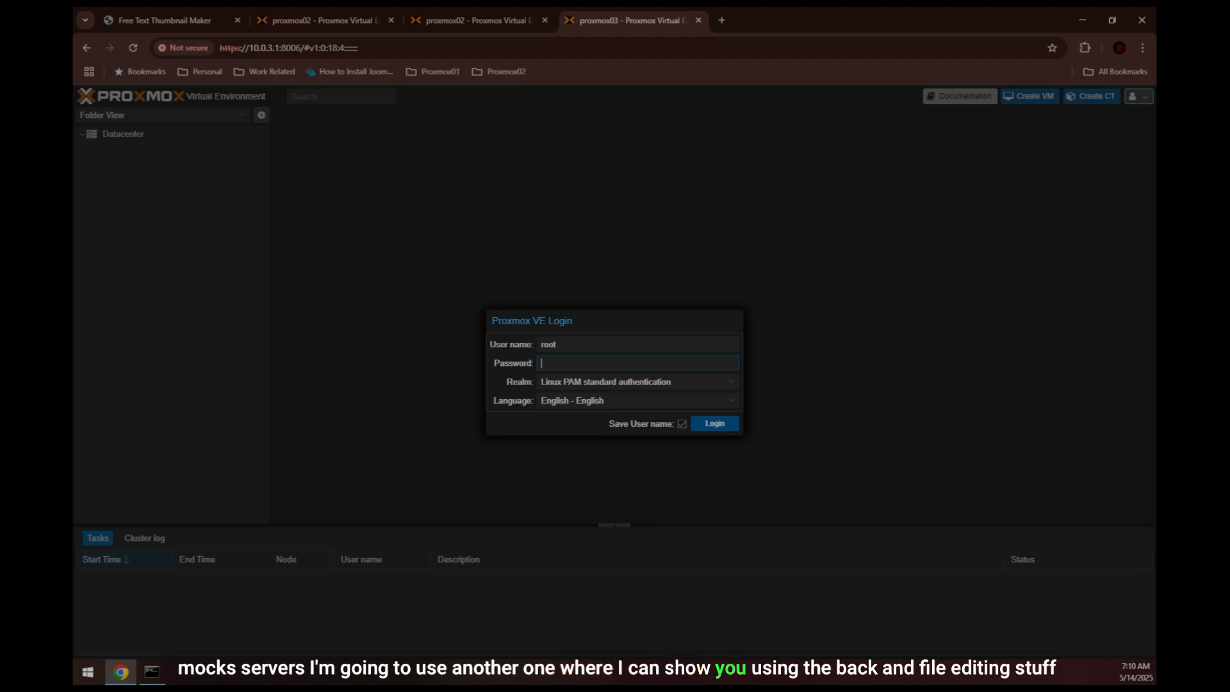
pyautogui.write('•••••')
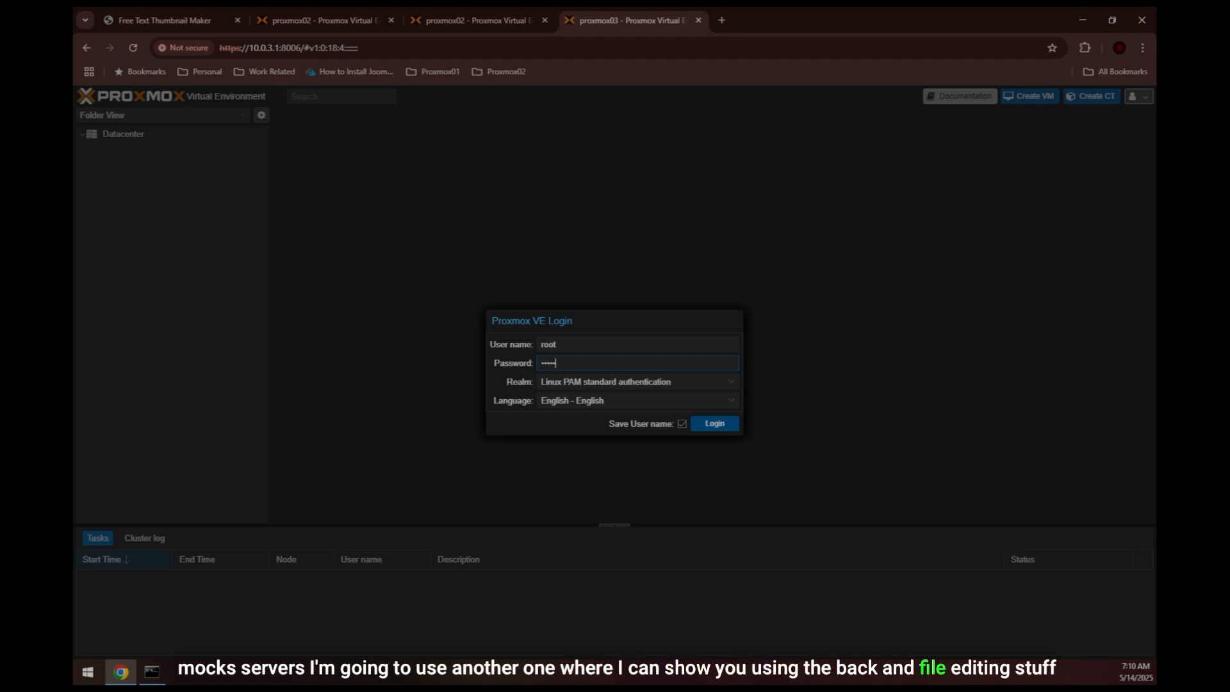
pyautogui.click(712, 422)
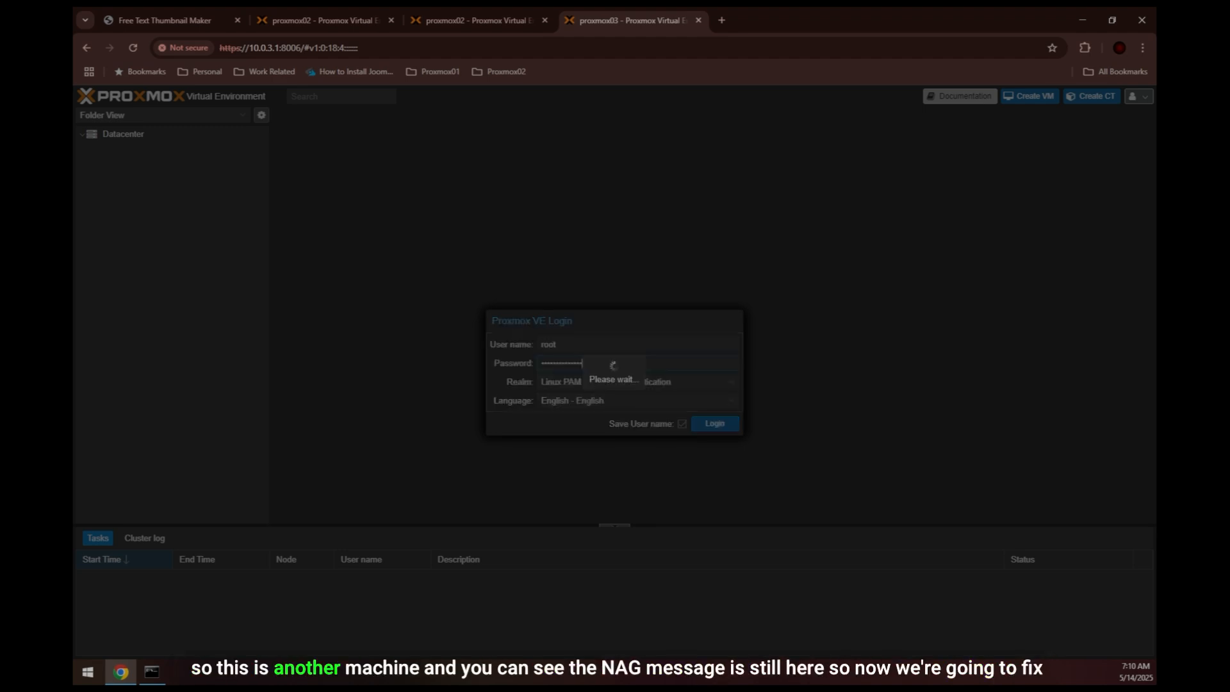
pyautogui.click(712, 422)
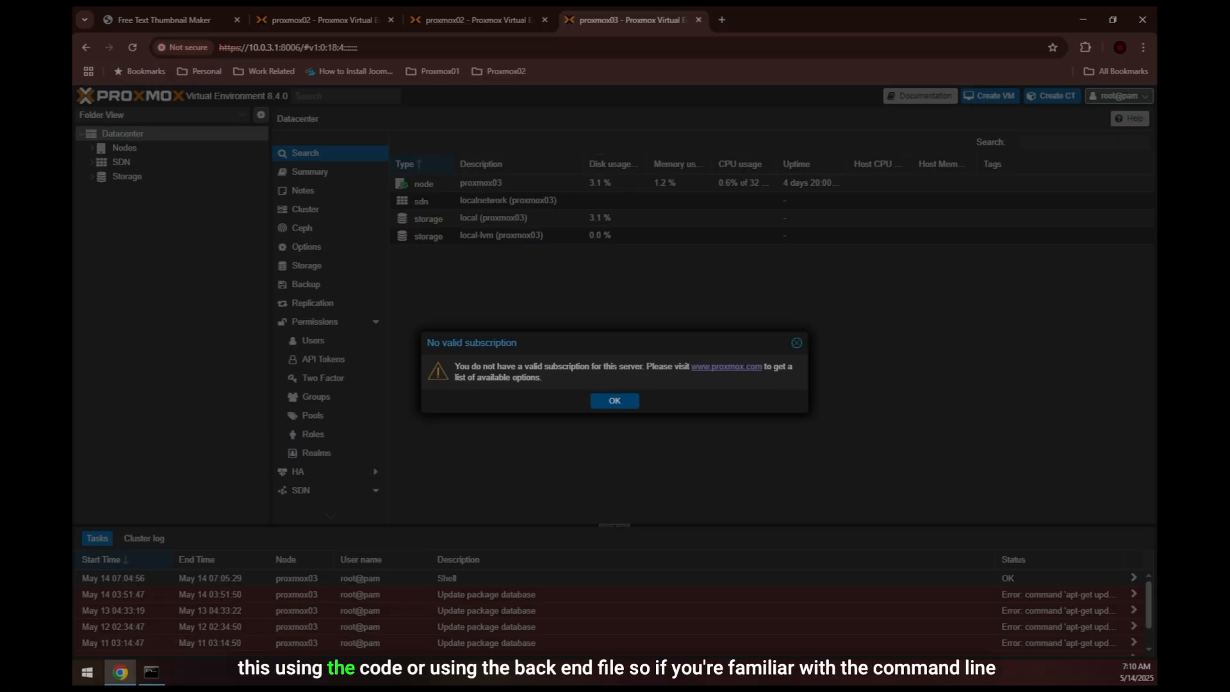
pyautogui.click(614, 400)
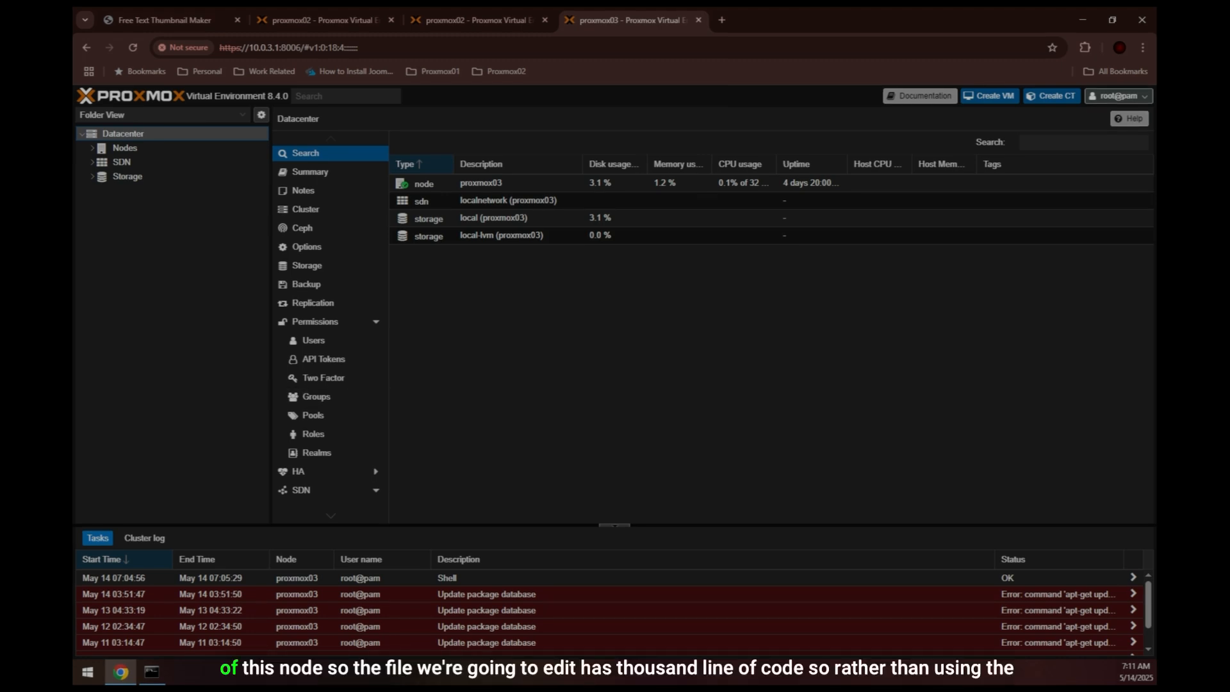
# Launch PuTTY and log in to proxmox03 as root
pyautogui.click(87, 671)
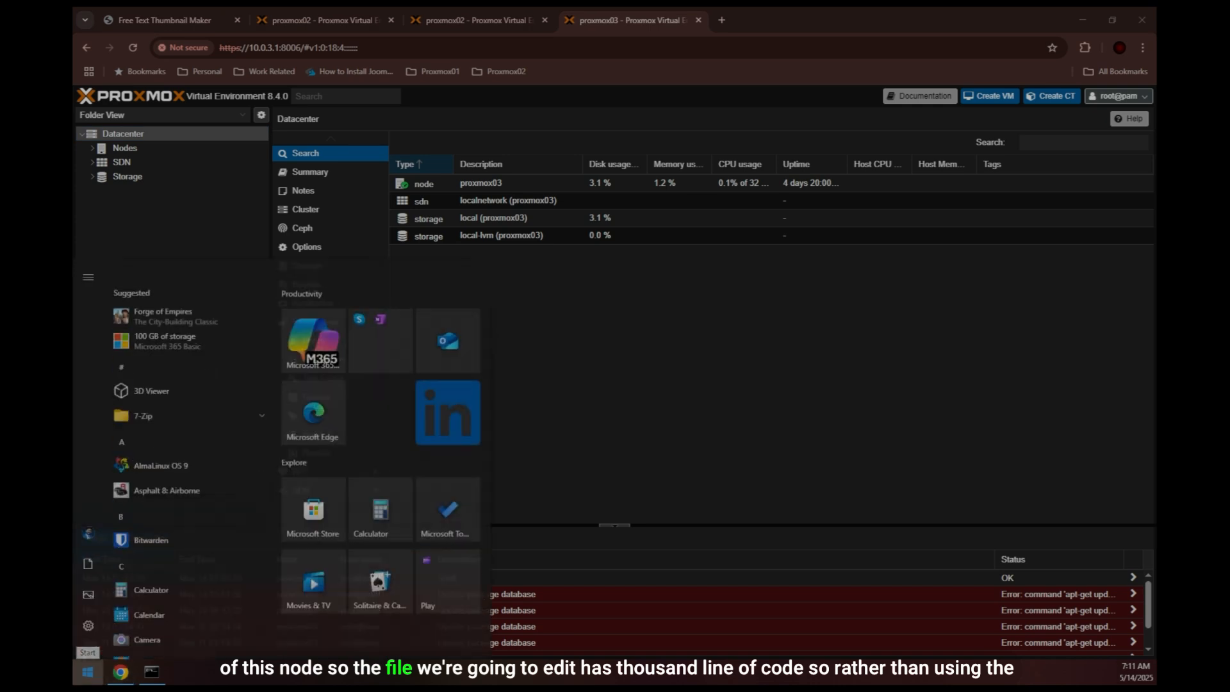
pyautogui.write('putty')
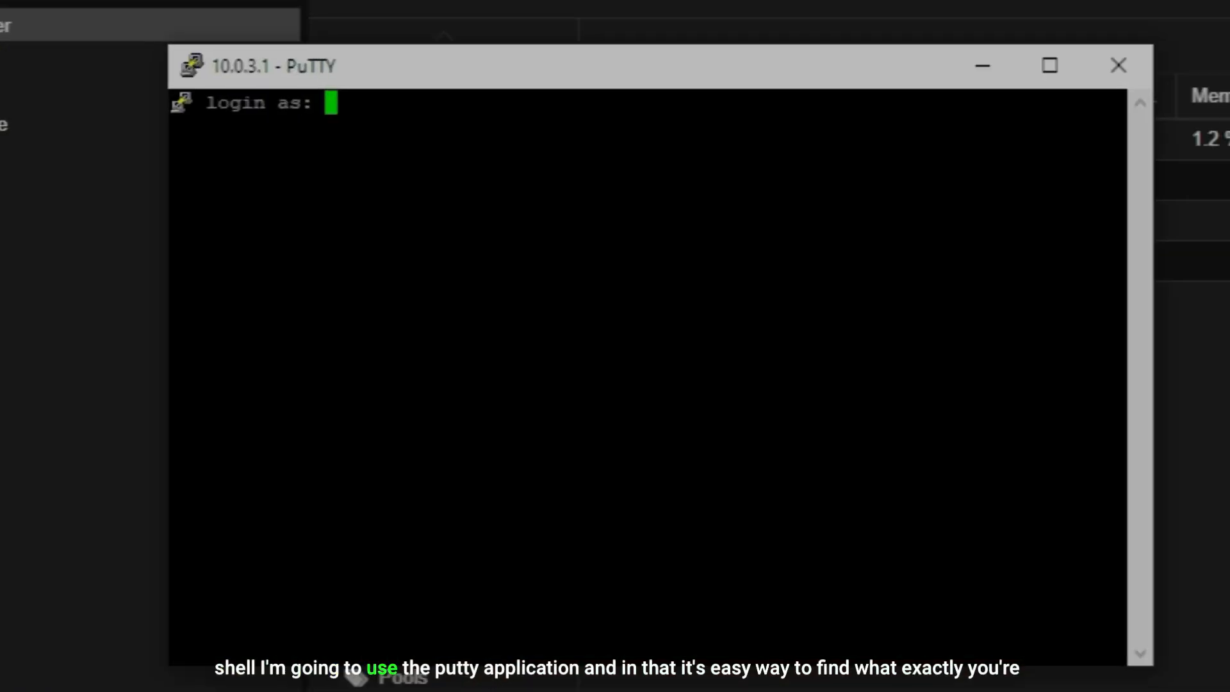
pyautogui.write('root')
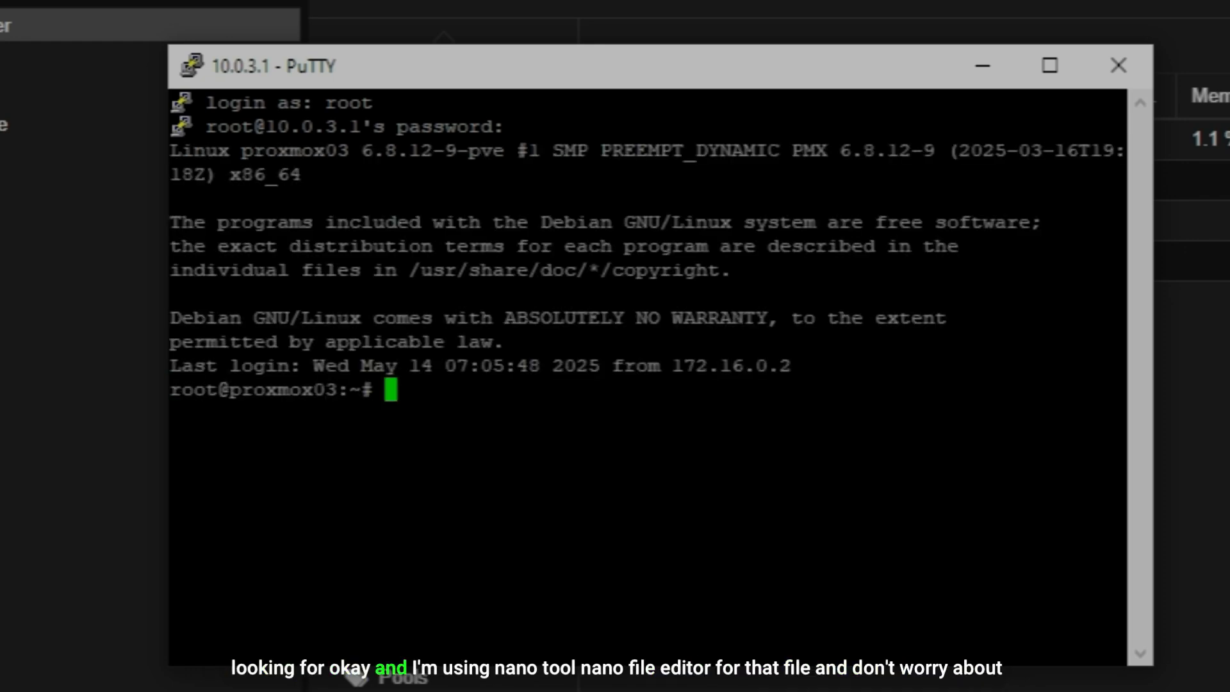
# List /usr/share/javascript/proxmox-widget-toolkit/ contents and start typing proxmoxlib.js
pyautogui.write('nano')
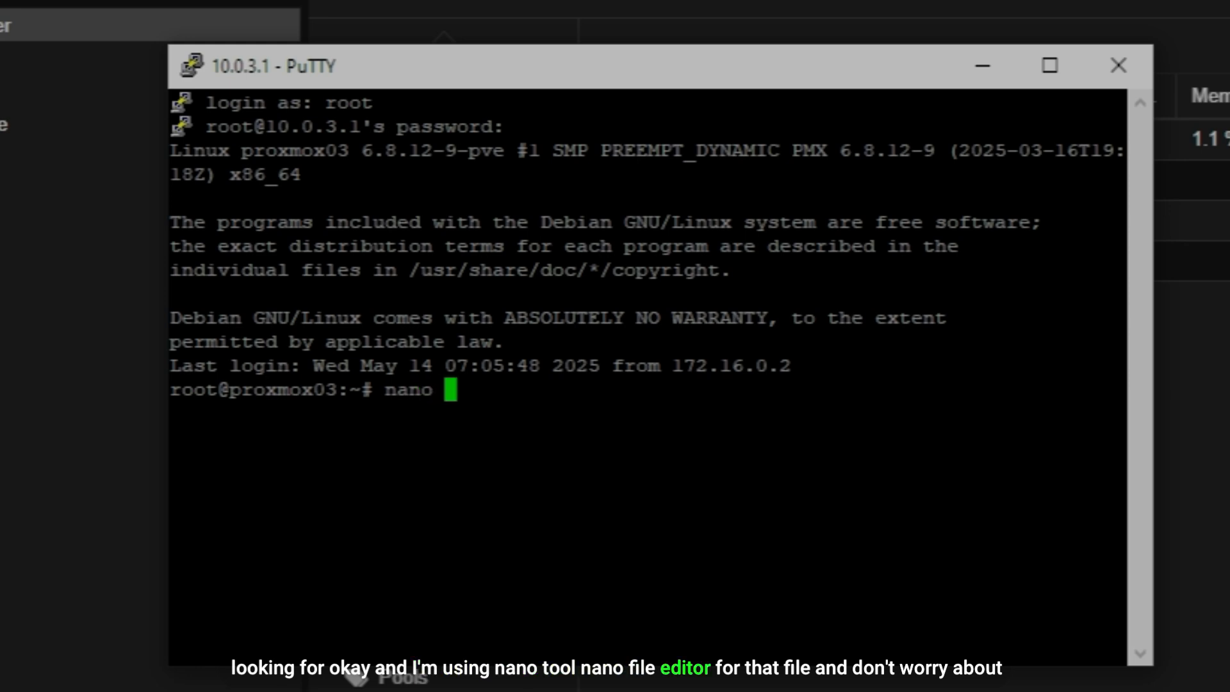
pyautogui.write('/')
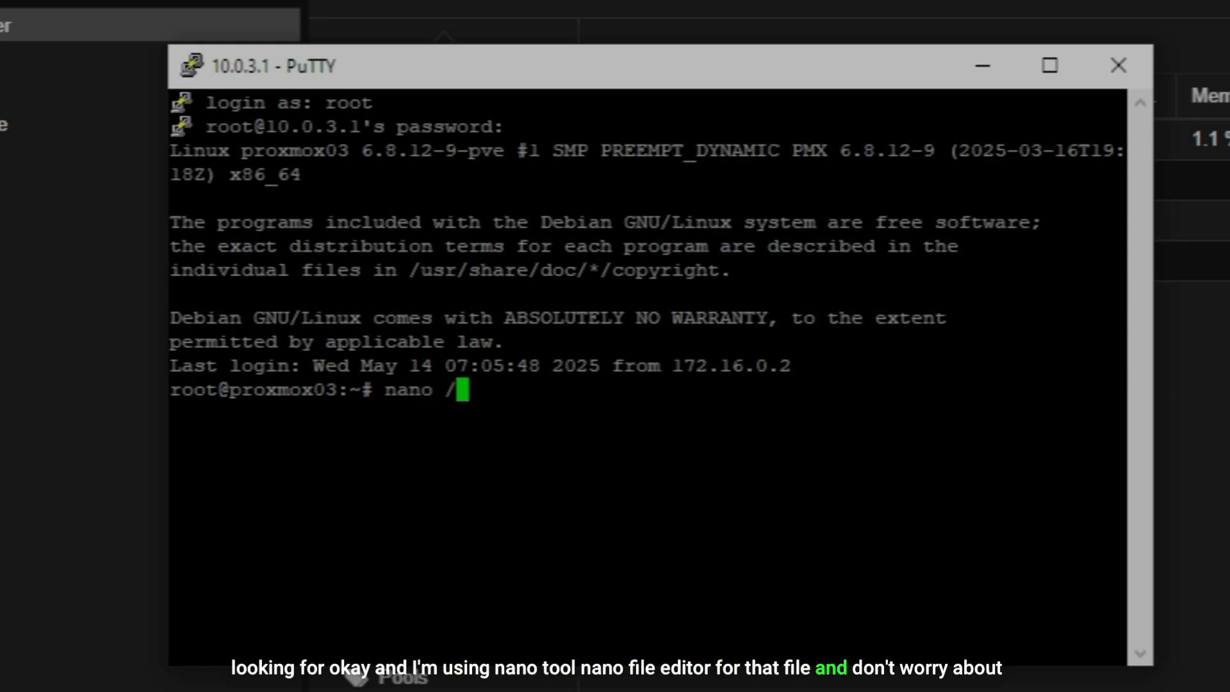
pyautogui.write('usr/sh')
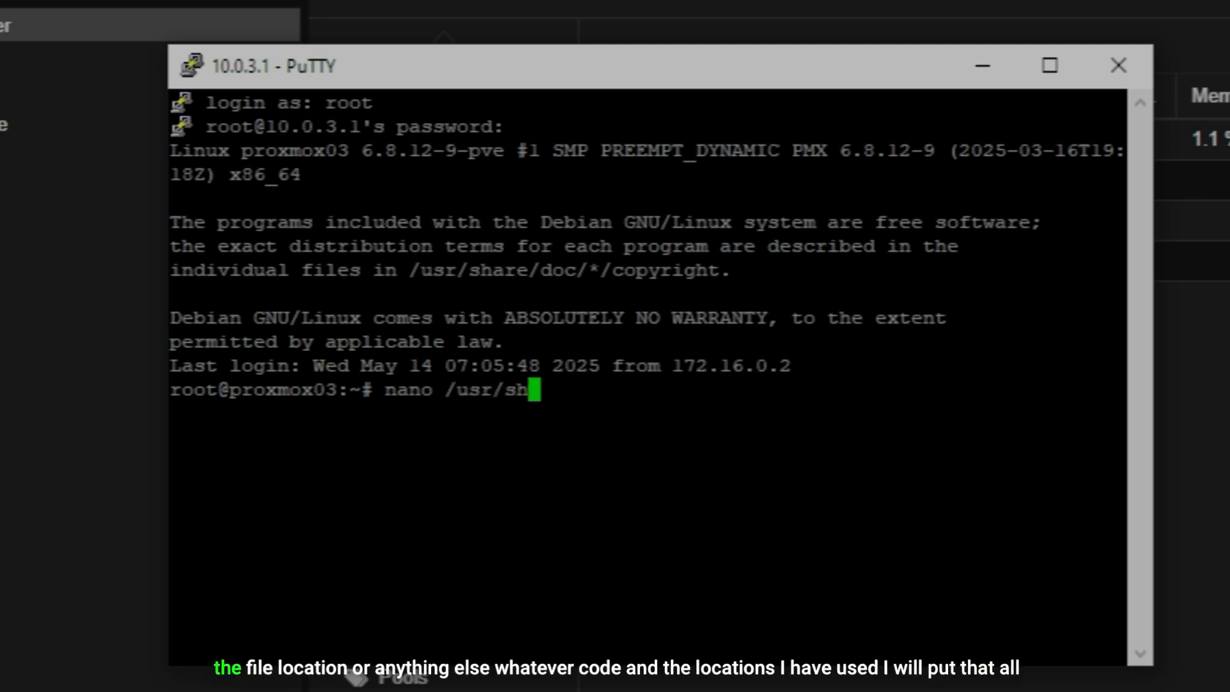
pyautogui.write('are/')
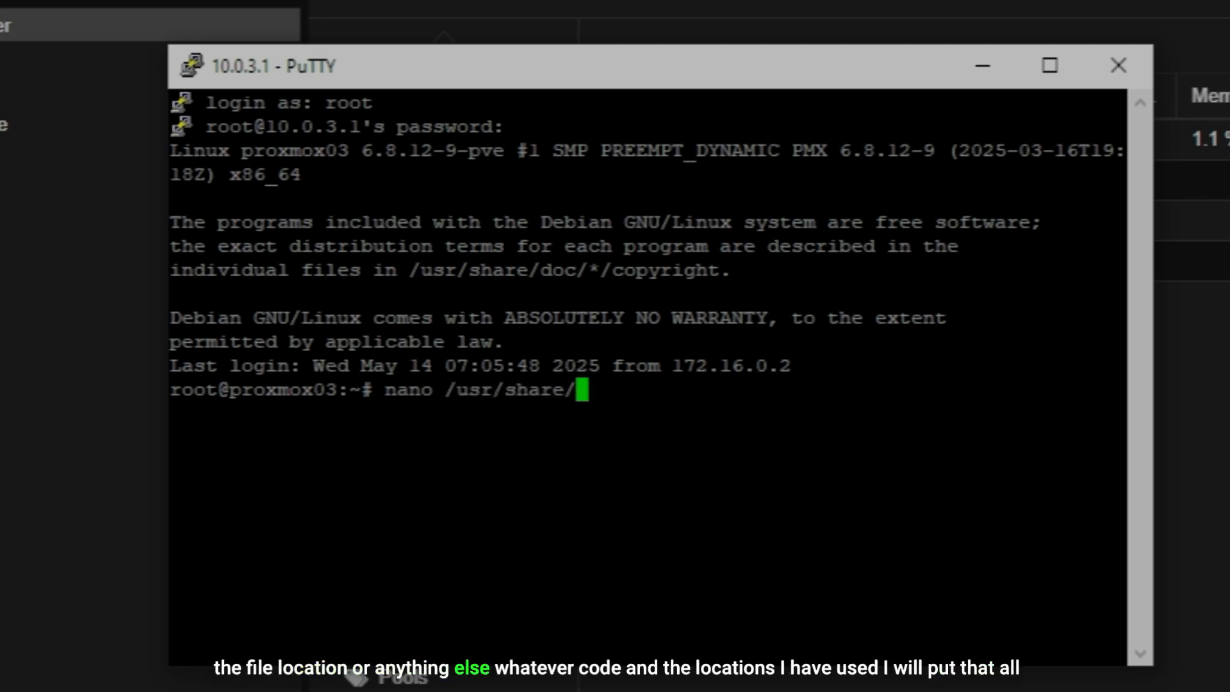
pyautogui.write('javascript/')
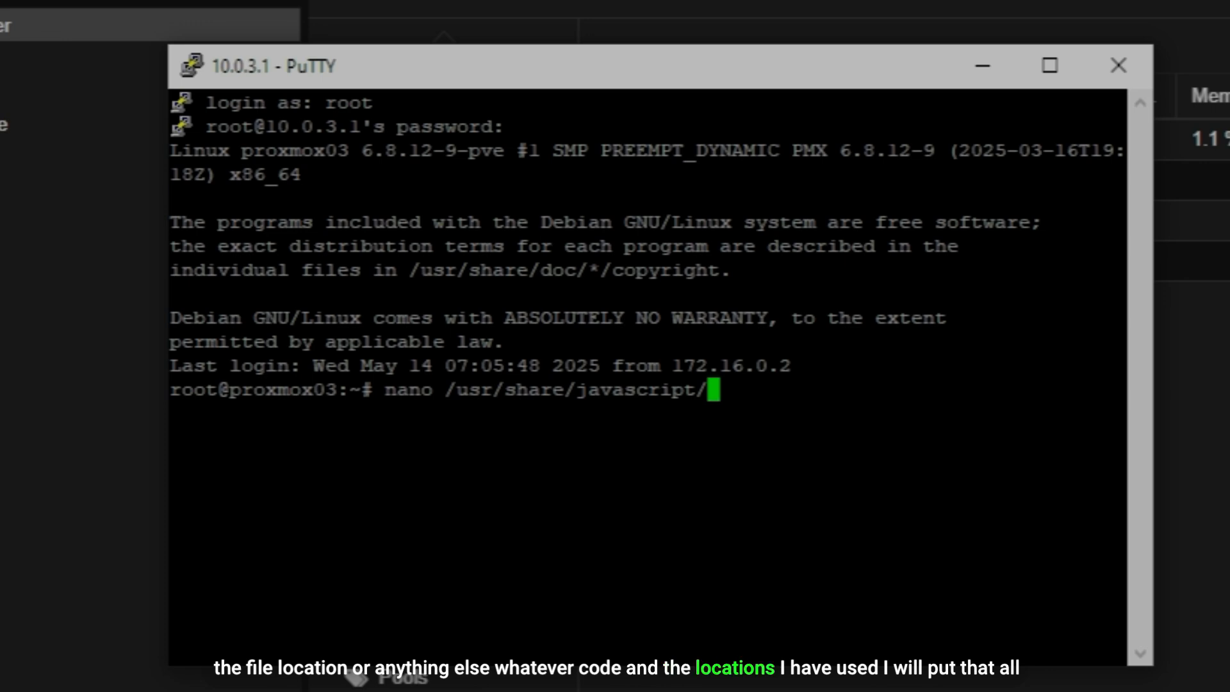
pyautogui.write('proxmox-widget-toolkit/')
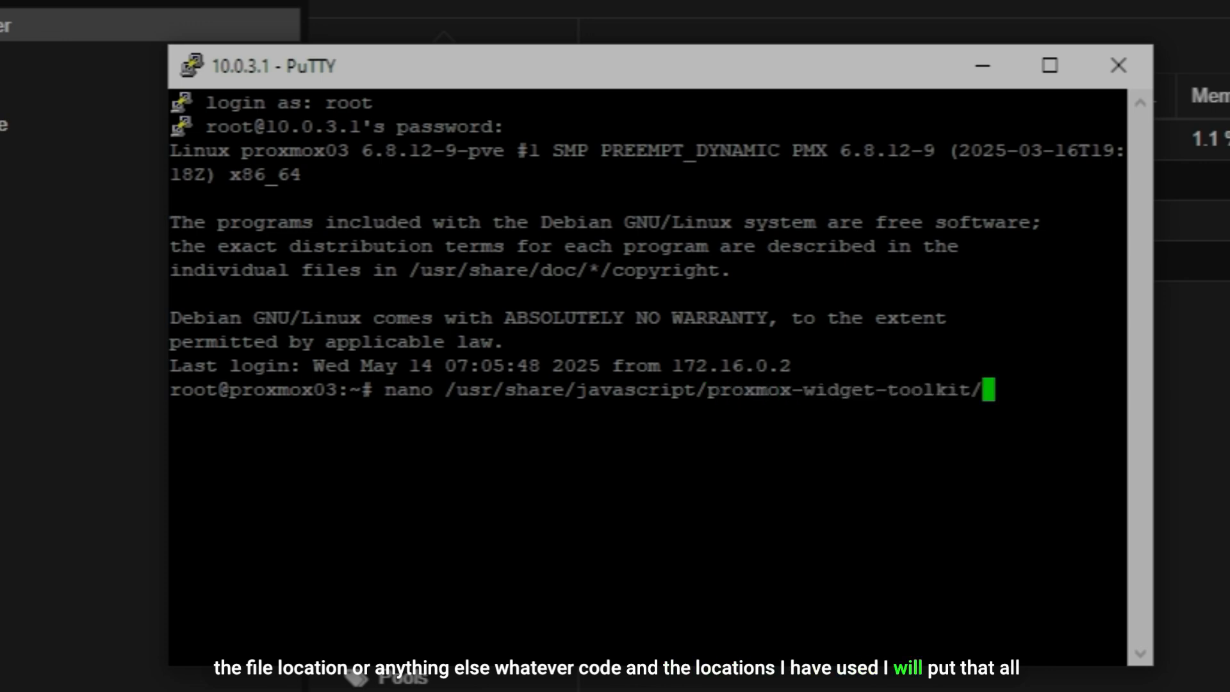
pyautogui.press('Enter')
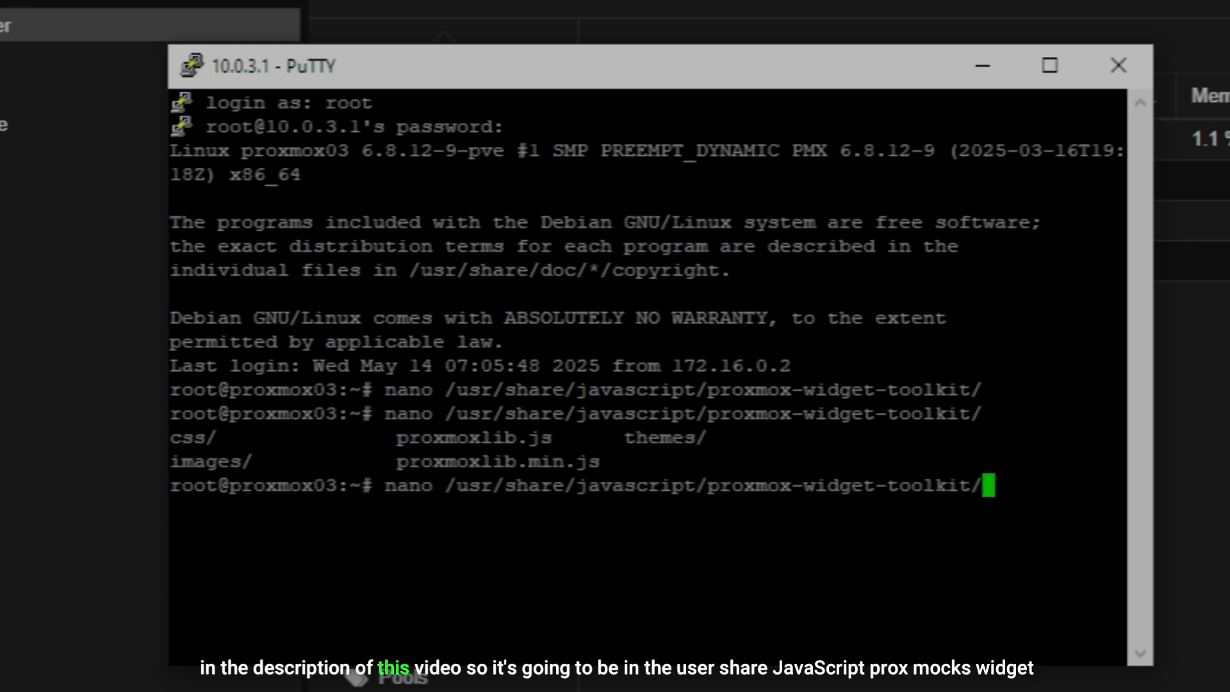
pyautogui.write('proxmoxlib.j')
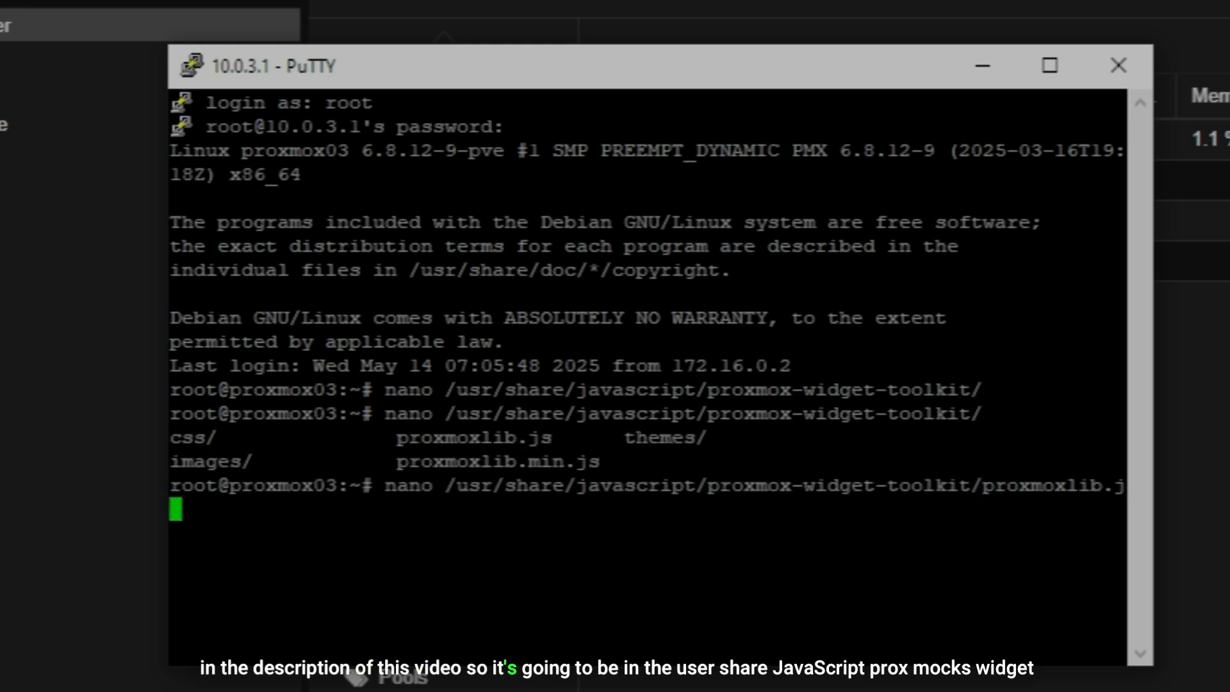
pyautogui.write('s')
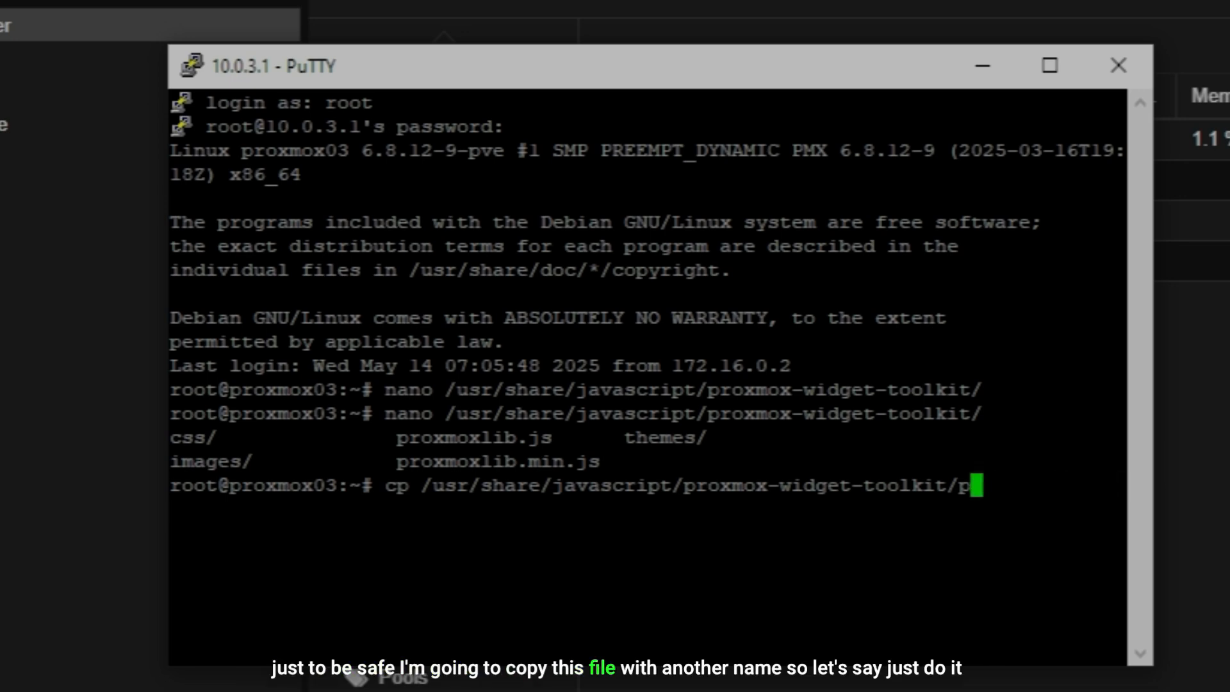
# Copy proxmoxlib.js to a backup file, then begin a nano command to edit it
pyautogui.press('Backspace')
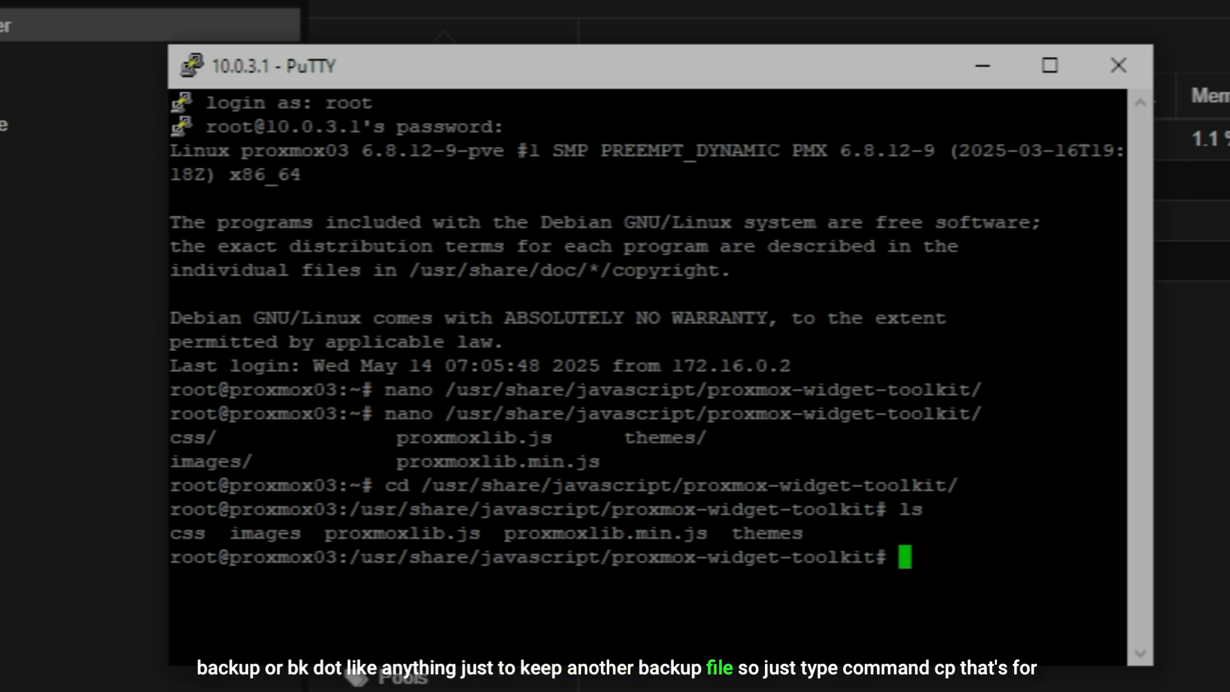
pyautogui.write('cp proxmoxlib.js')
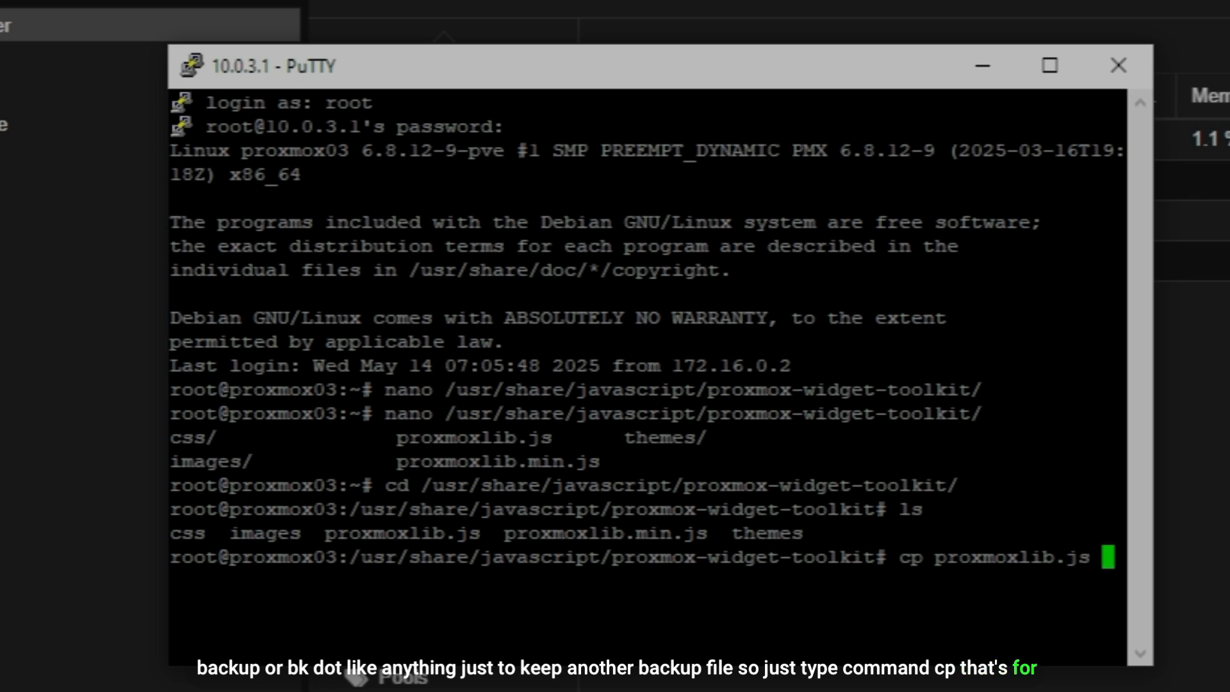
pyautogui.write('proxmoxlib.js')
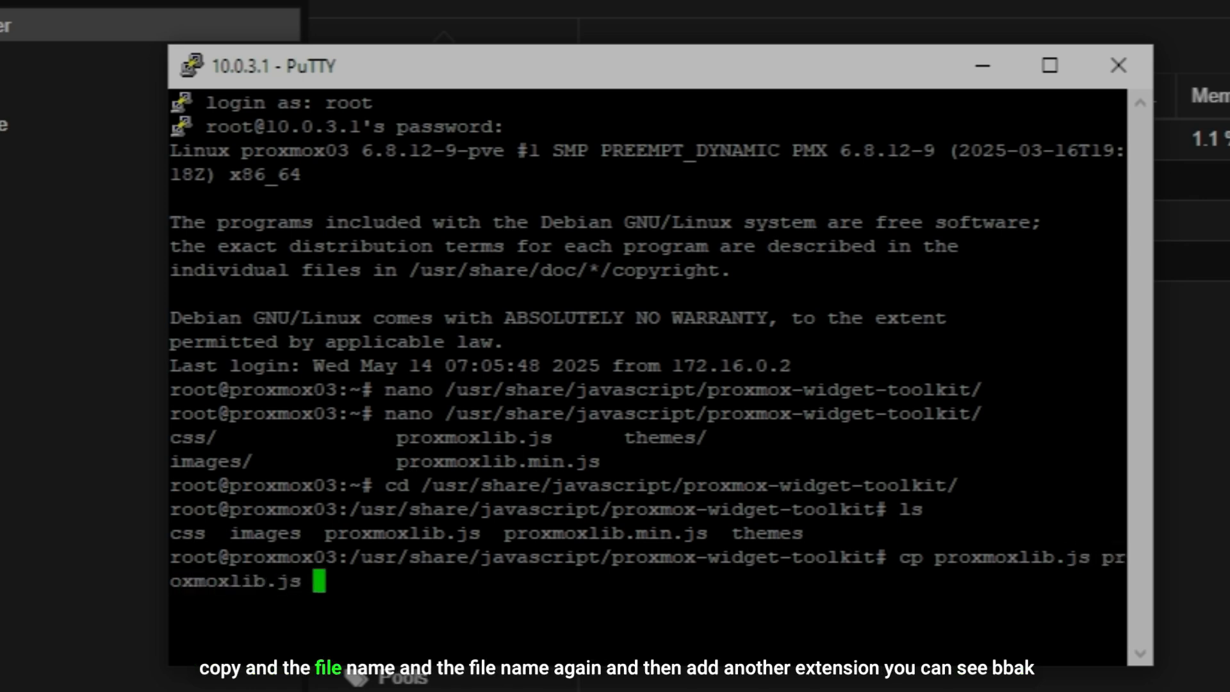
pyautogui.write('.bk1')
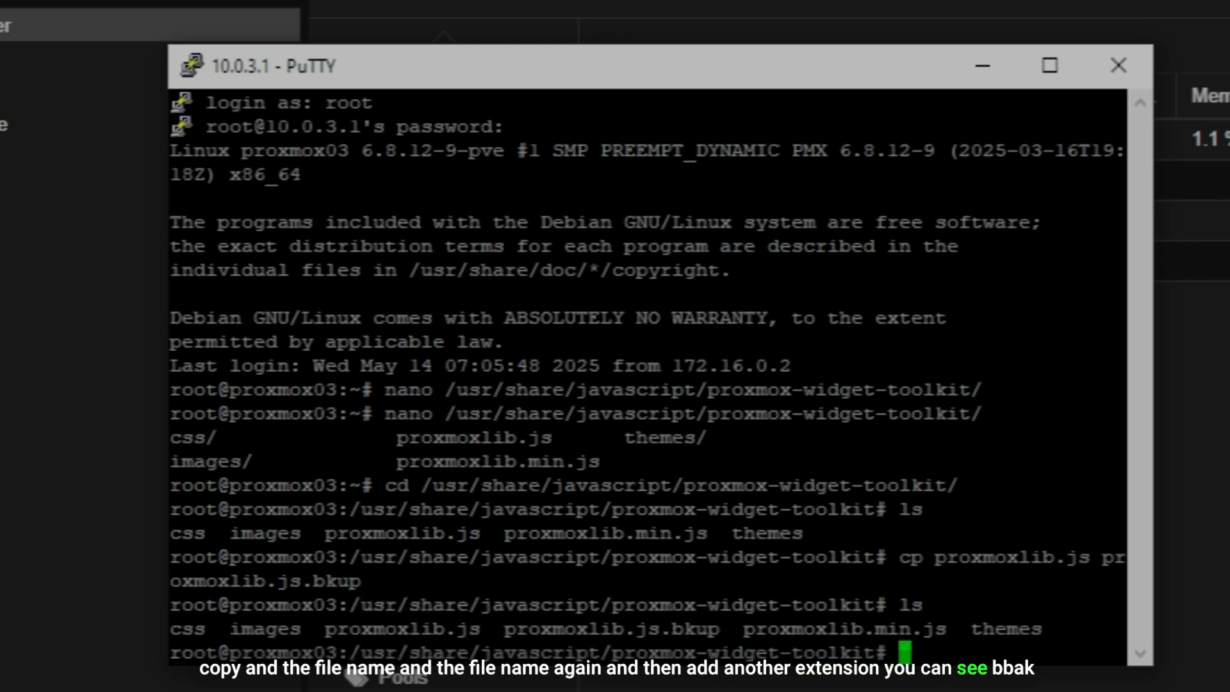
pyautogui.write('nano /et')
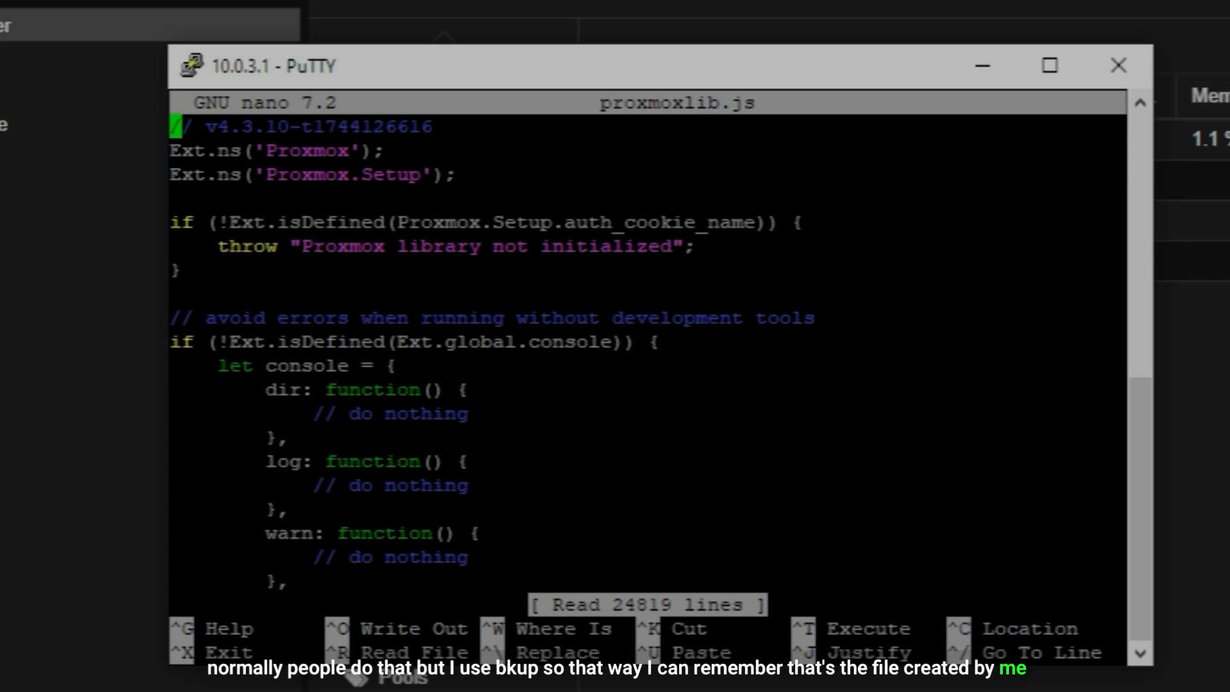
# Search proxmoxlib.js in nano for 'No valid' to locate the subscription check
pyautogui.press('ctrl+w')
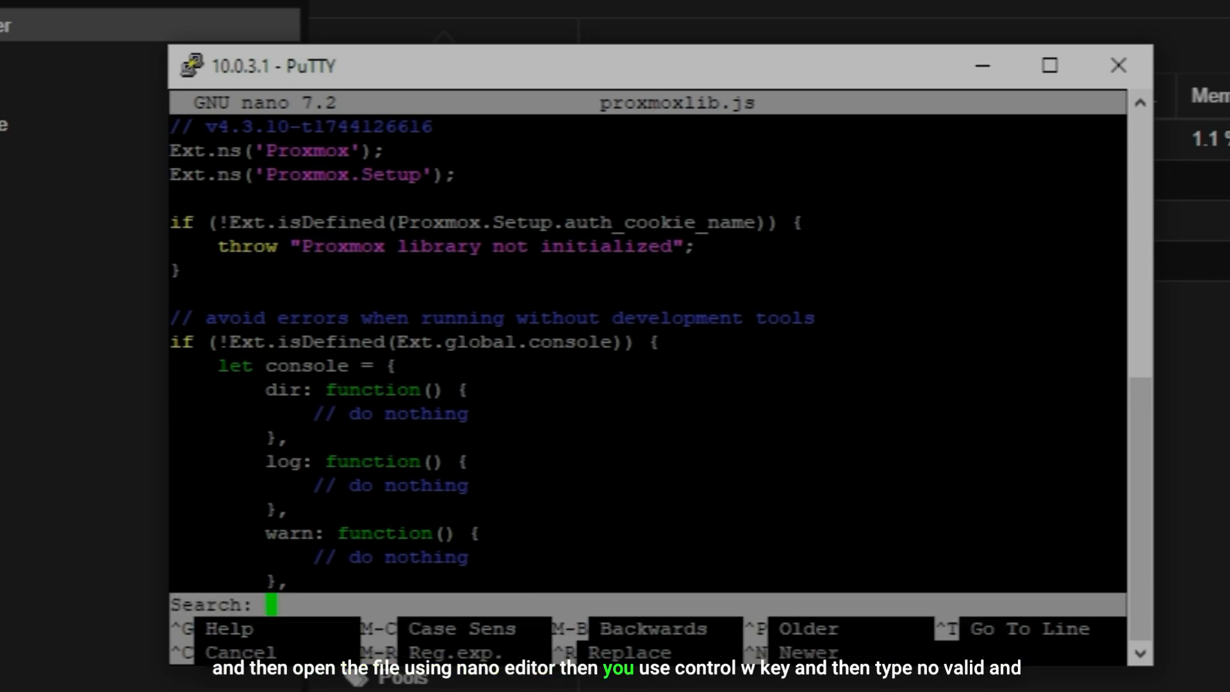
pyautogui.write('No vali')
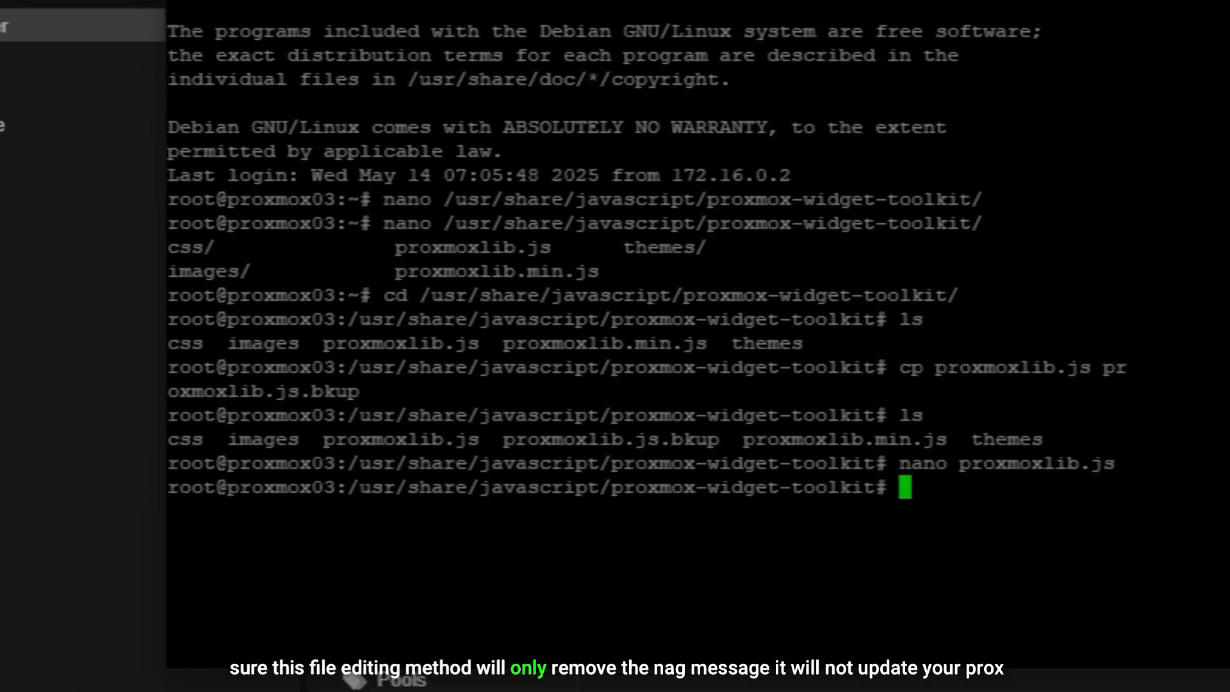
# Run systemctl restart pveproxy.service at the shell prompt
pyautogui.write('systemctl restart')
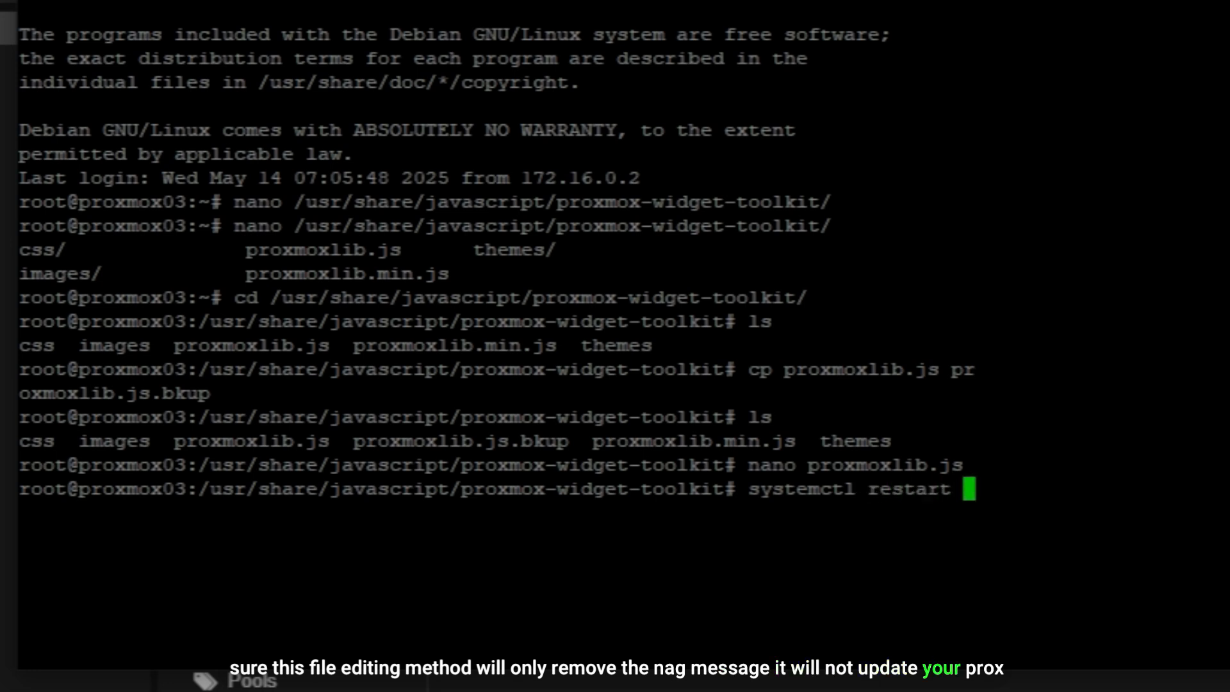
pyautogui.write('pveproxy.service')
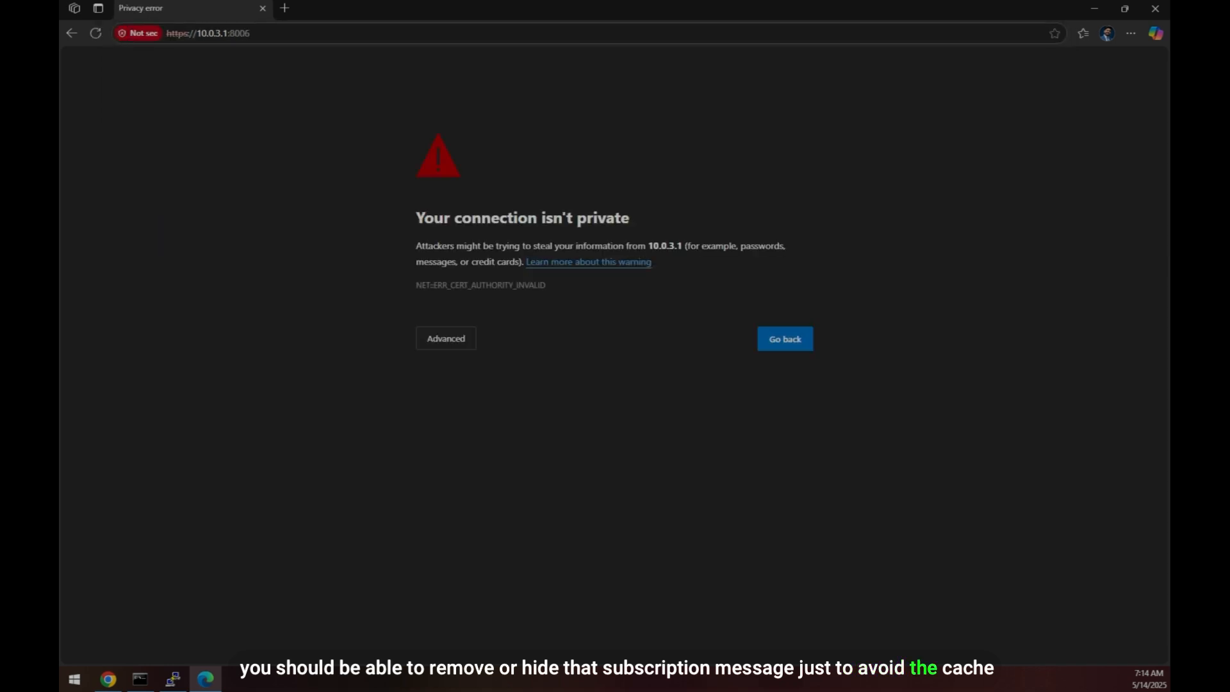
# Bypass the certificate warning, log in to 10.0.3.1:8006 as root, and decline saving the password
pyautogui.click(445, 338)
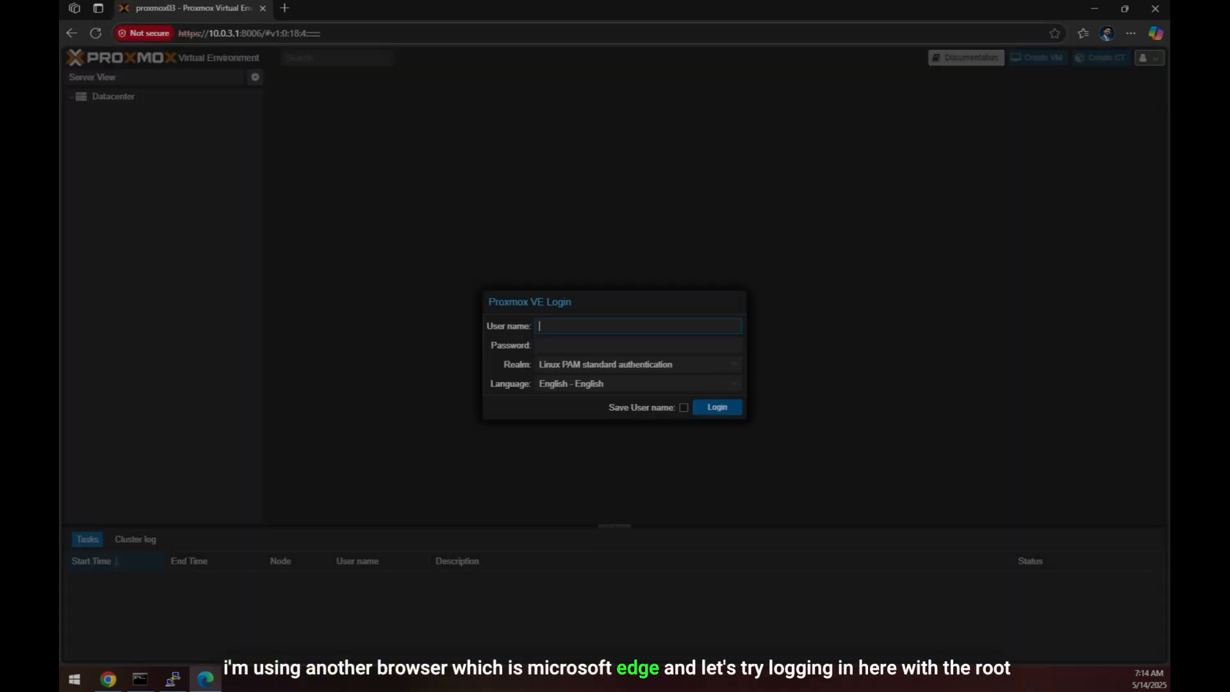
pyautogui.write('root')
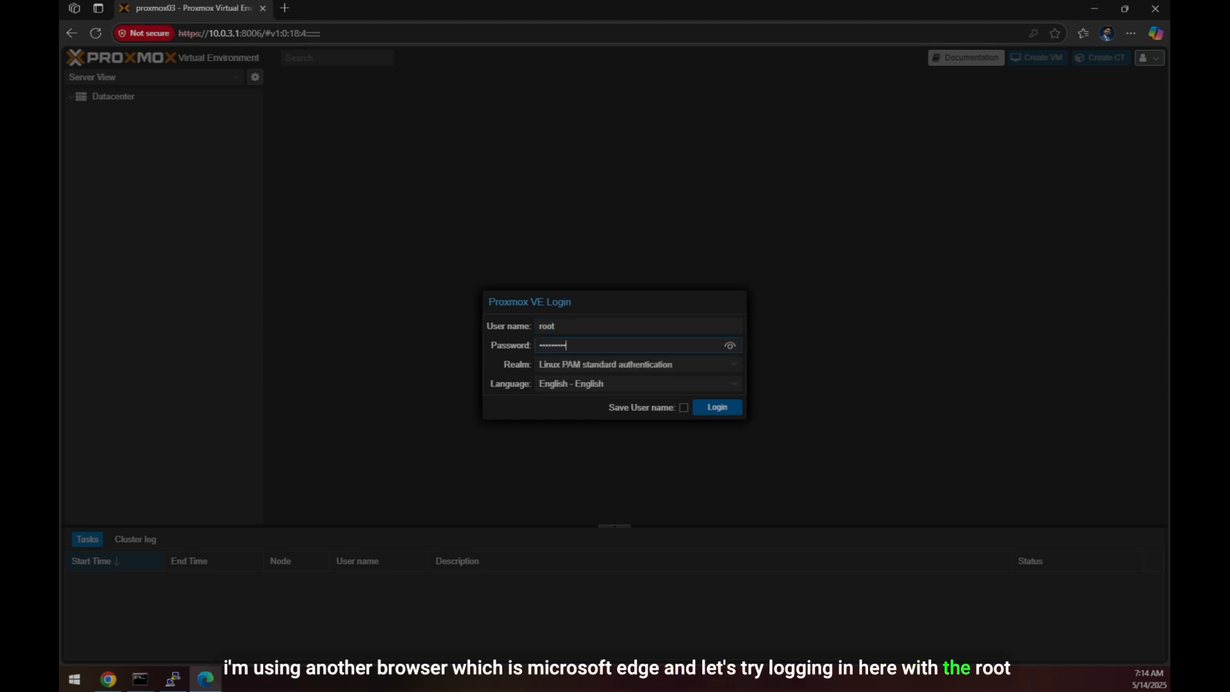
pyautogui.click(635, 345)
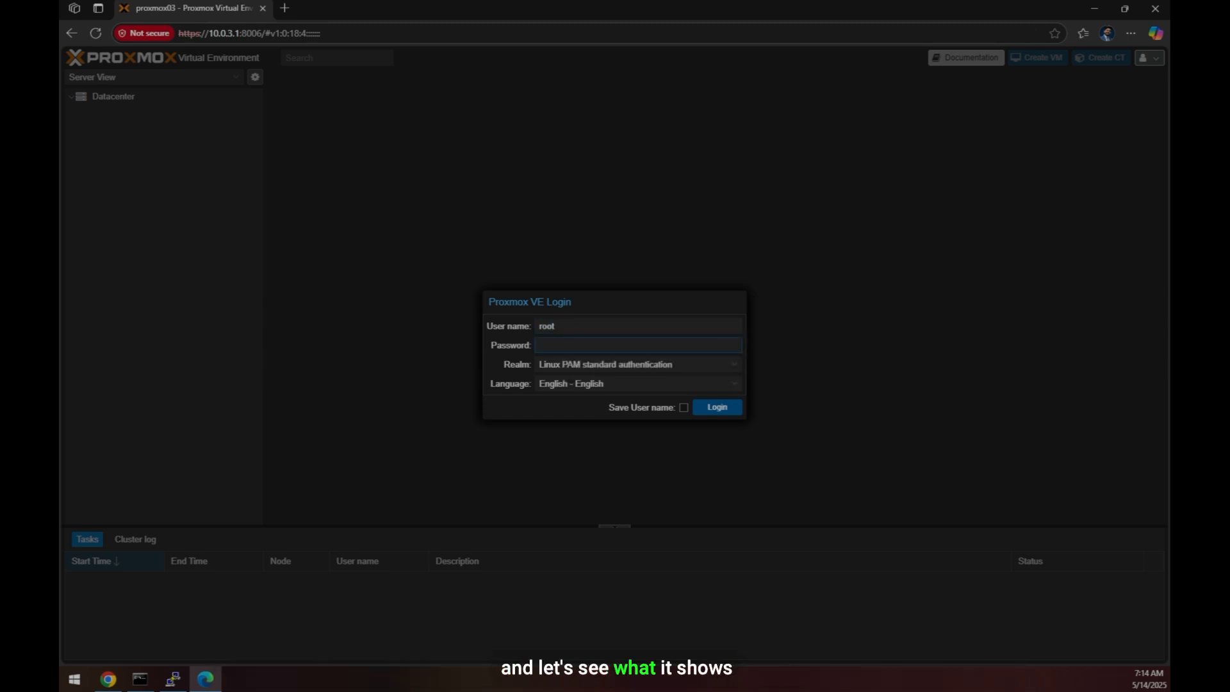
pyautogui.write('password')
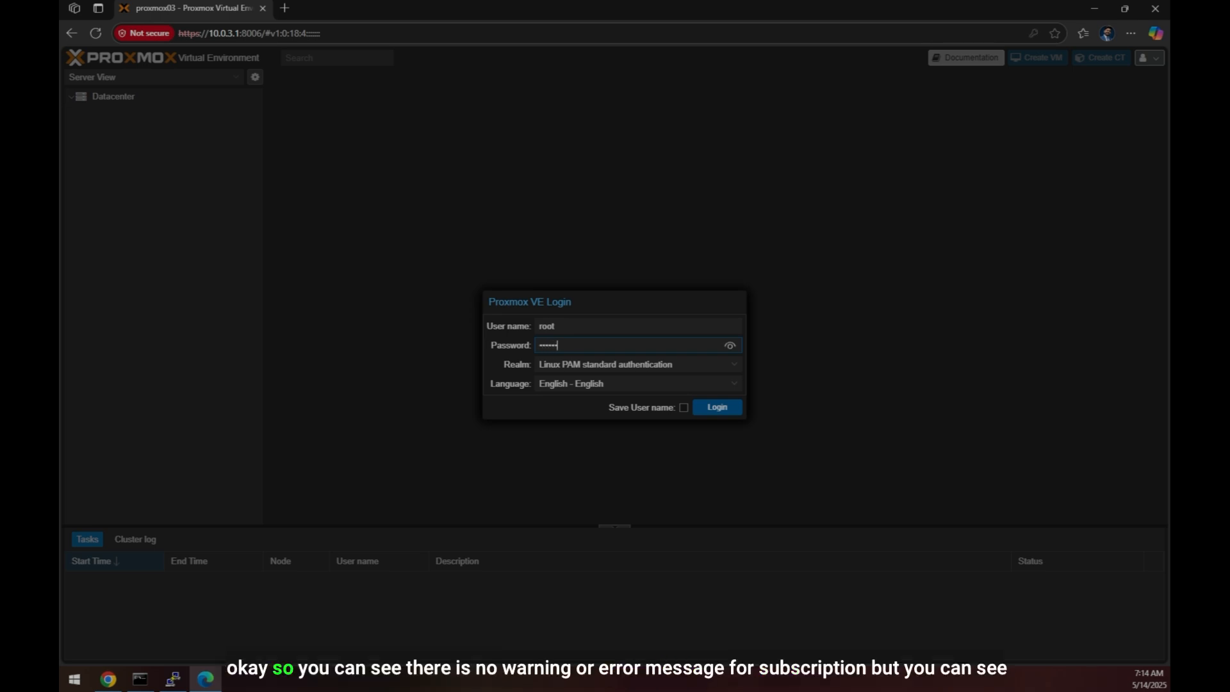
pyautogui.click(714, 407)
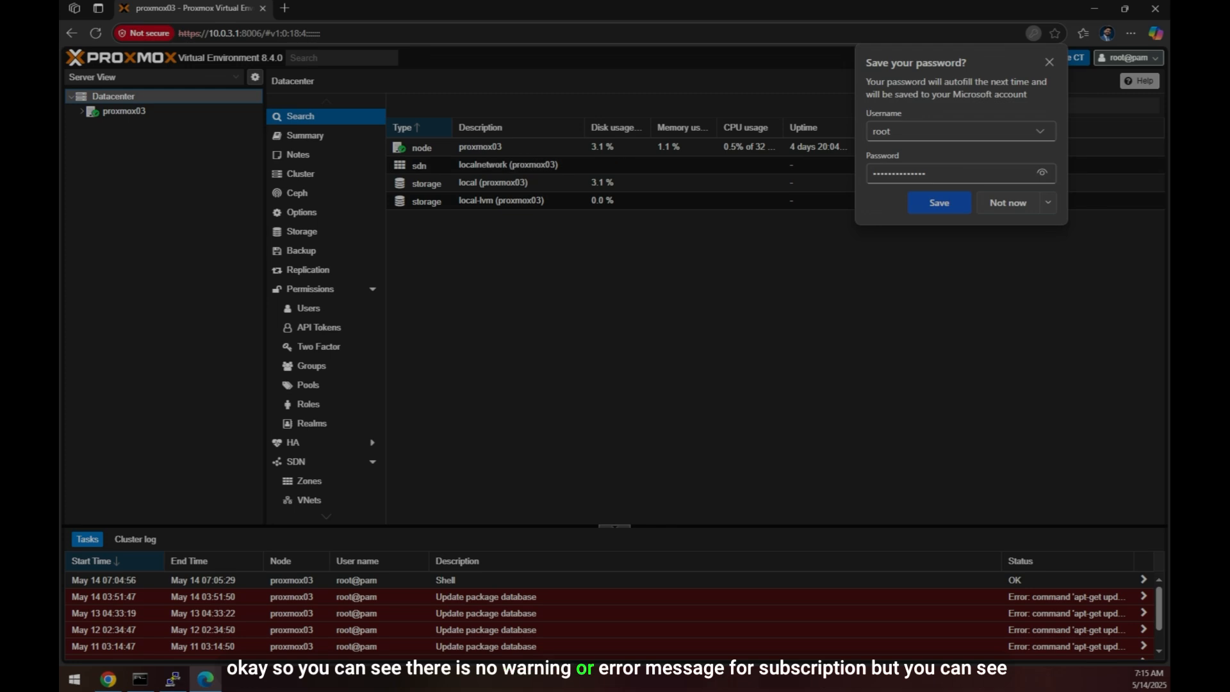
pyautogui.click(1049, 62)
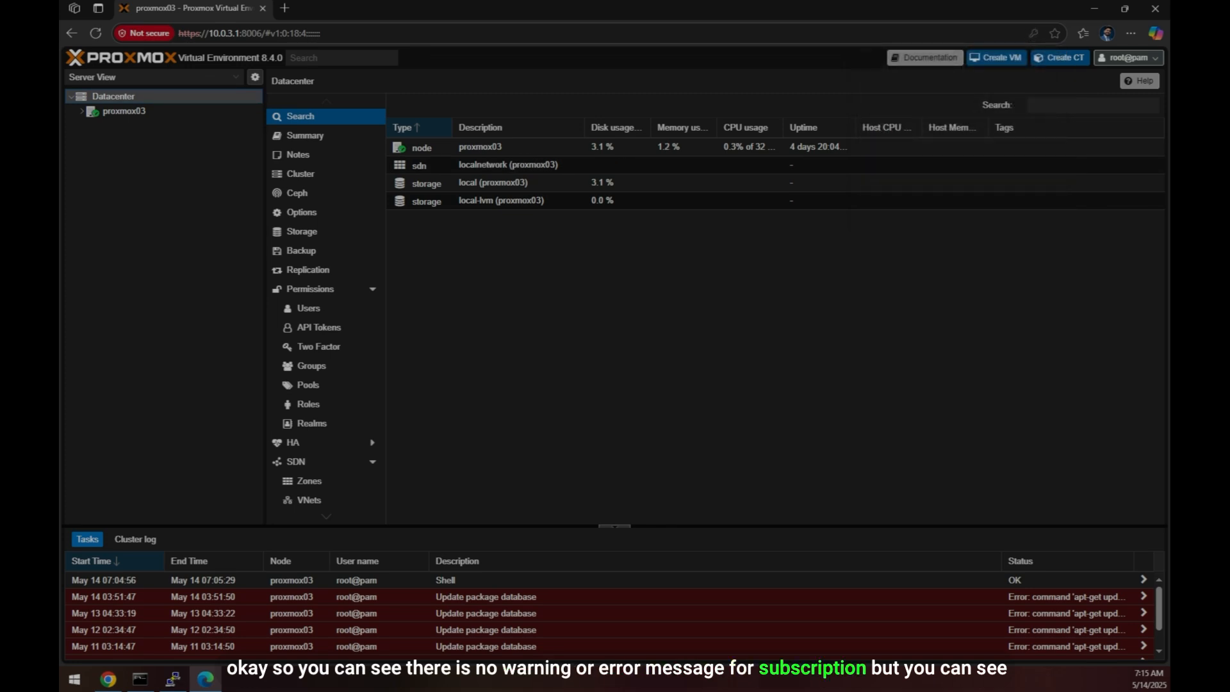